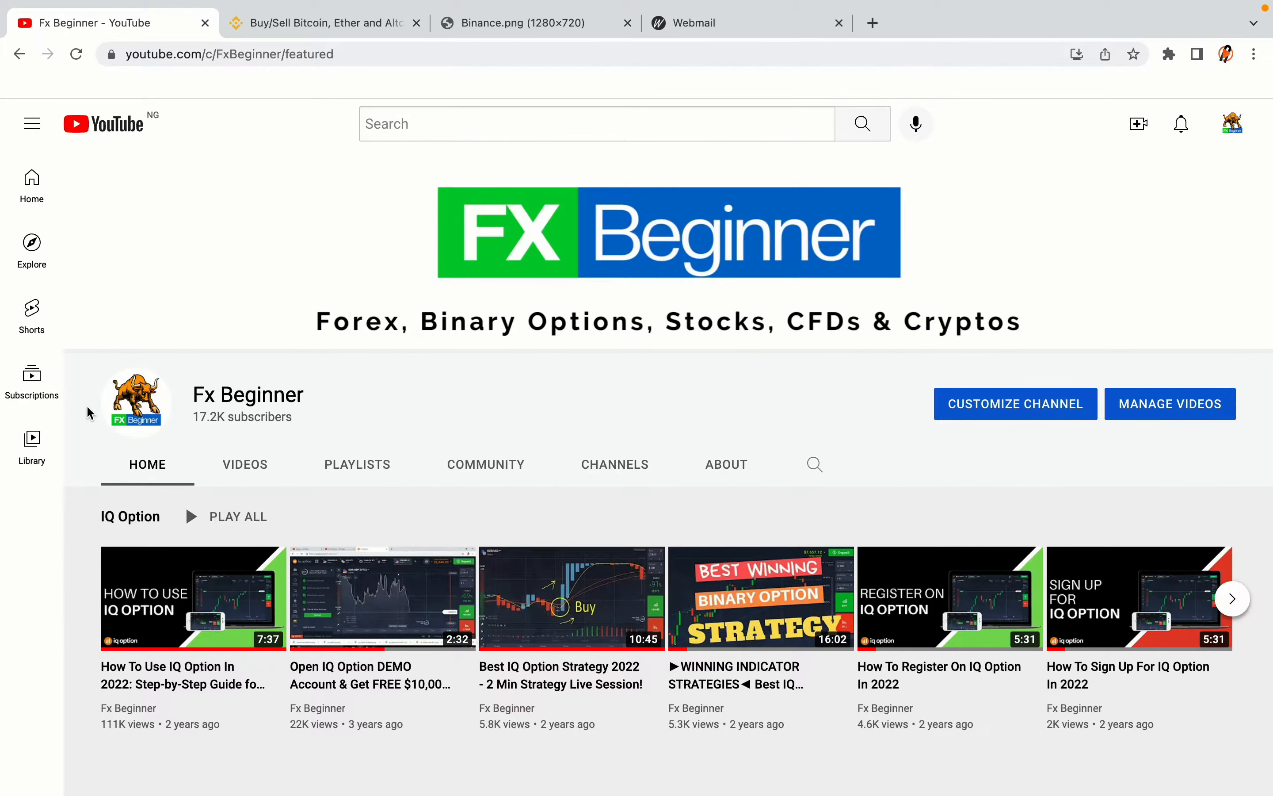
mouse_move(467, 409)
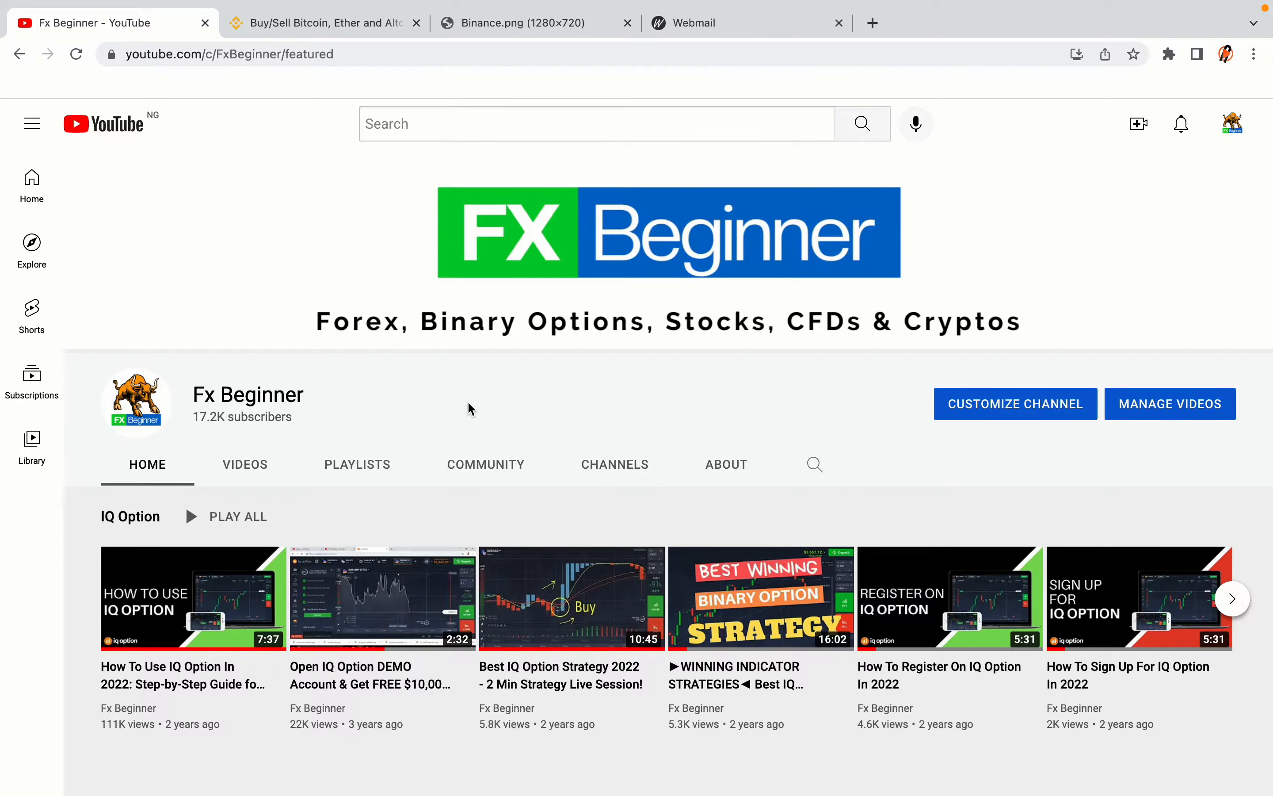
mouse_move(815, 376)
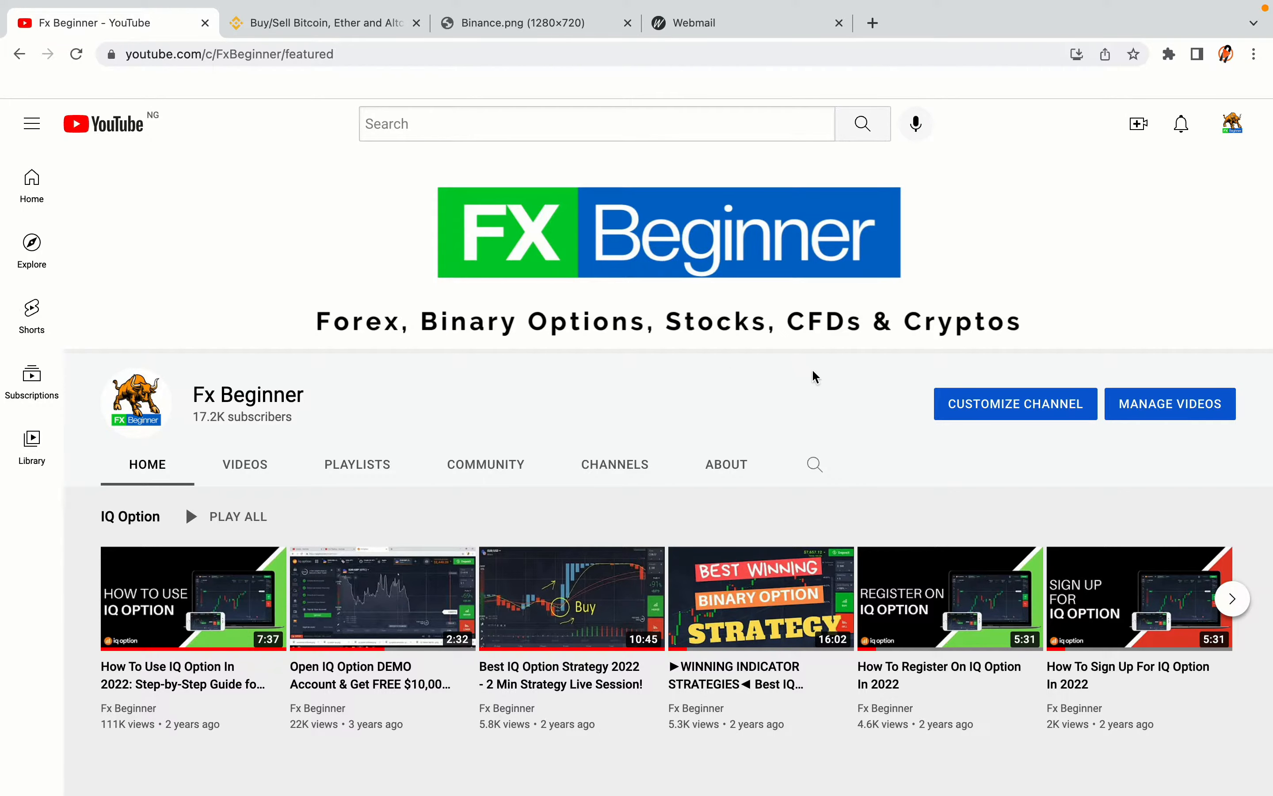
Browse the Binance homepage from popular cryptocurrencies down to security features and back to the top.
left_click(321, 23)
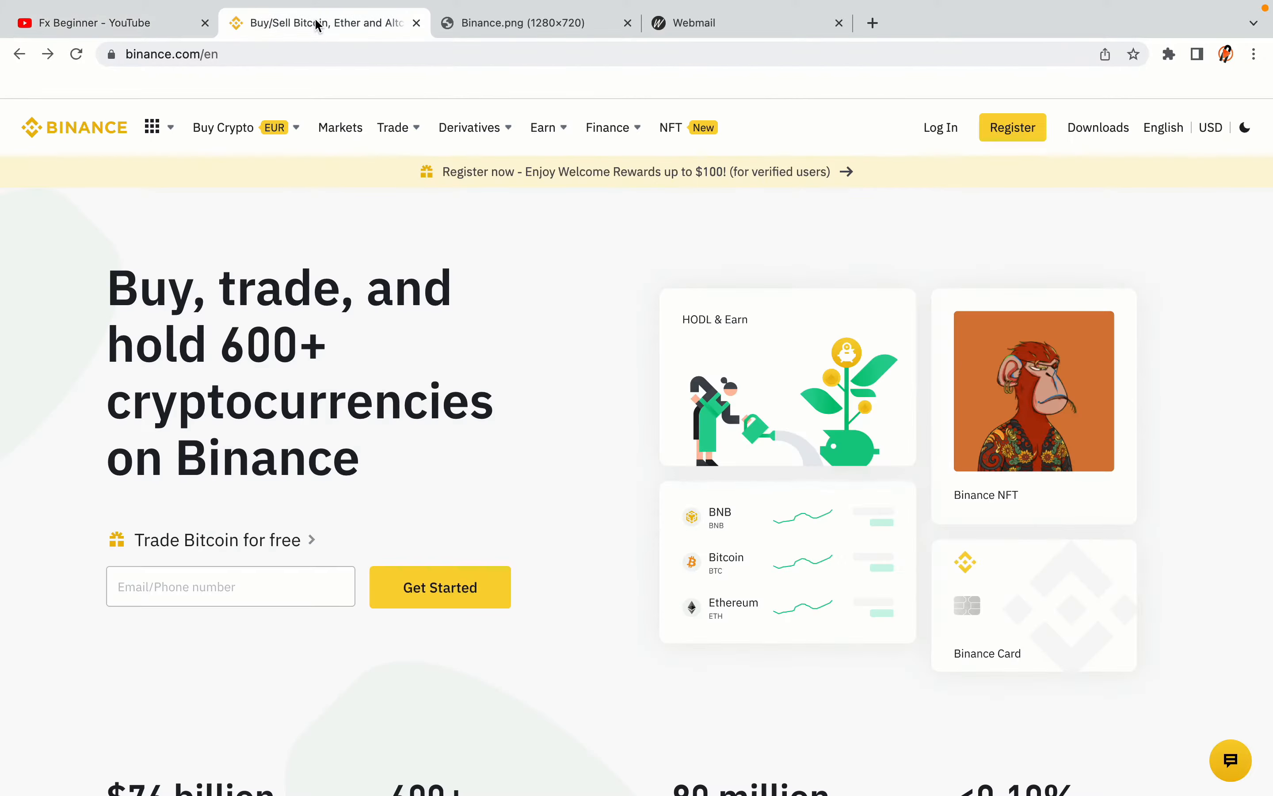
mouse_move(85, 306)
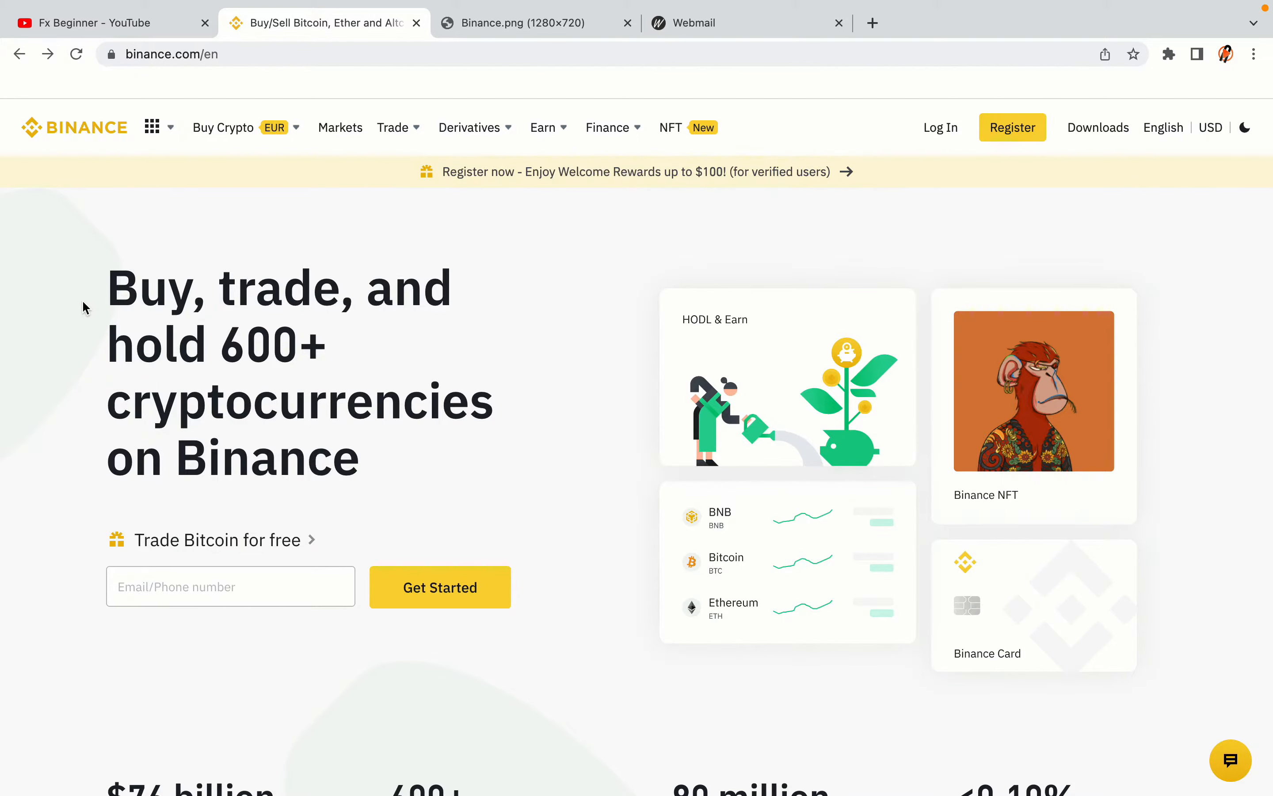
mouse_move(612, 391)
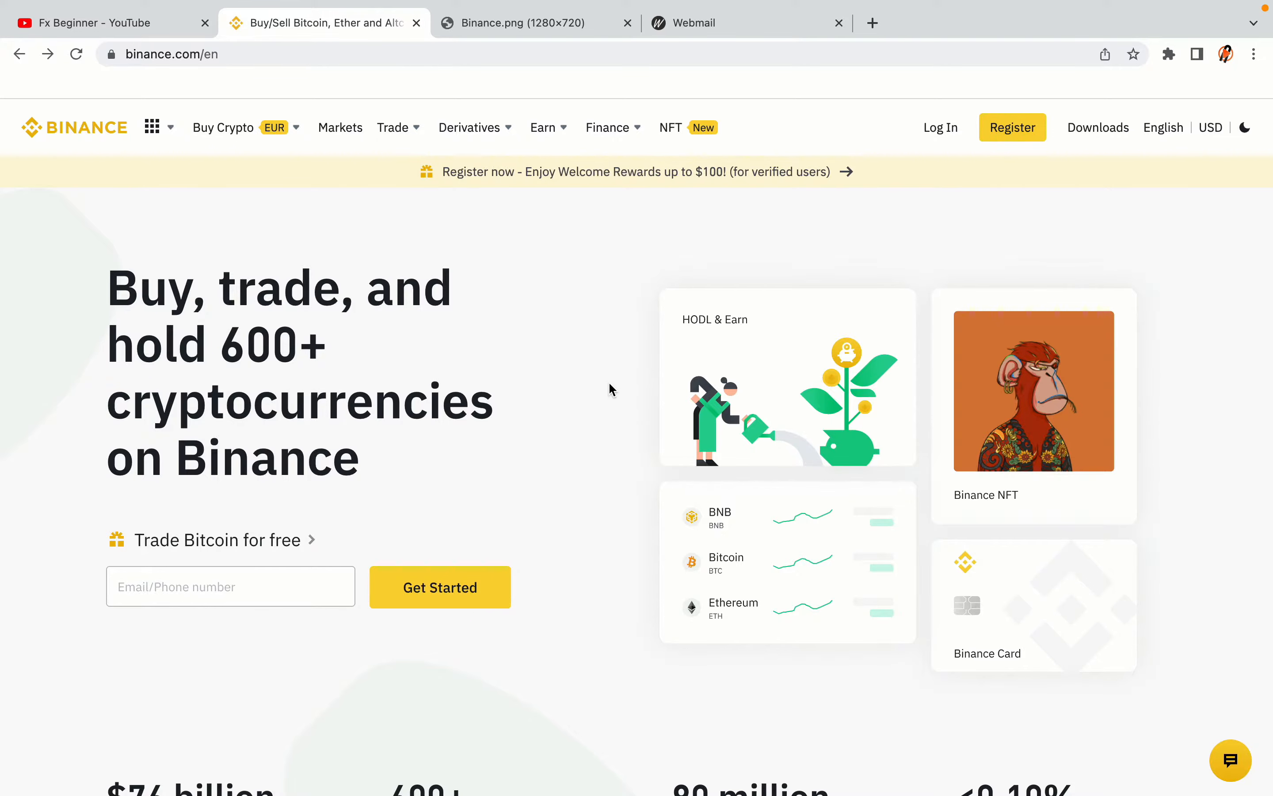
scroll("down", 3)
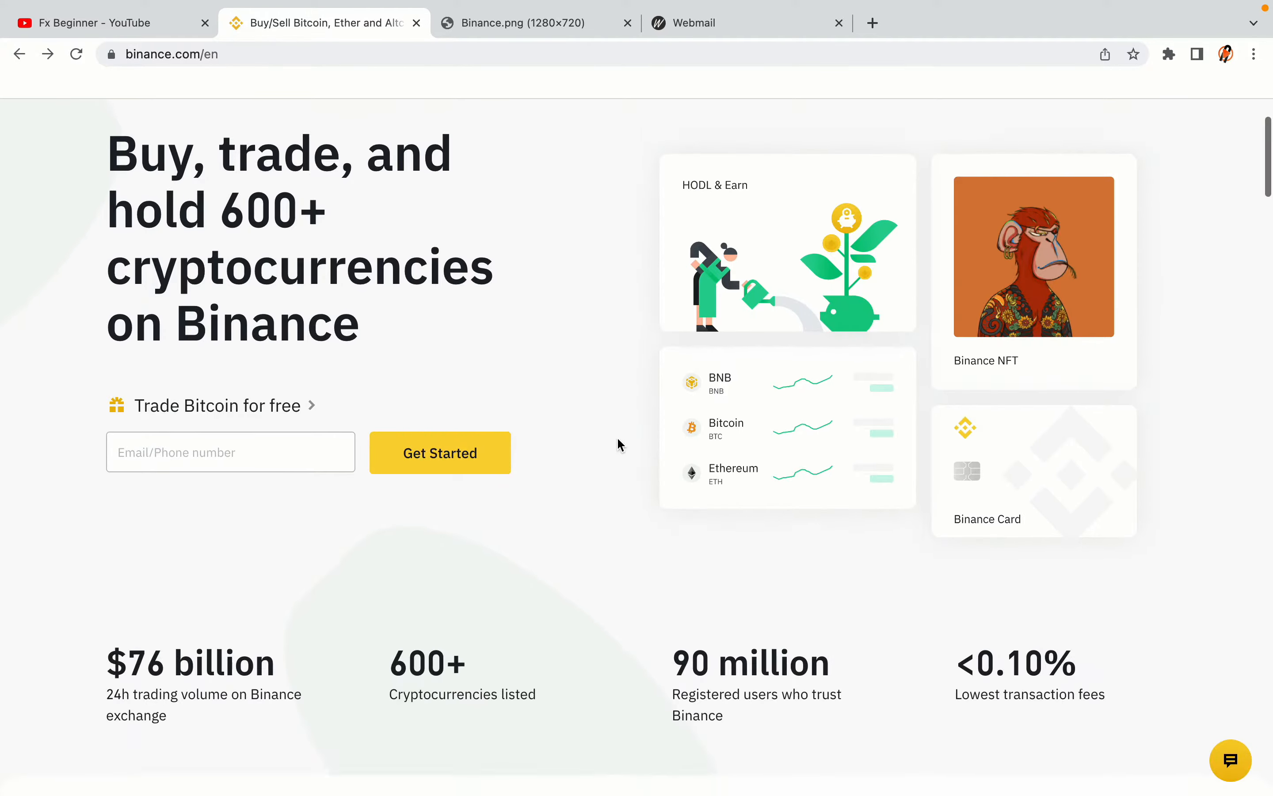
scroll("down", 3)
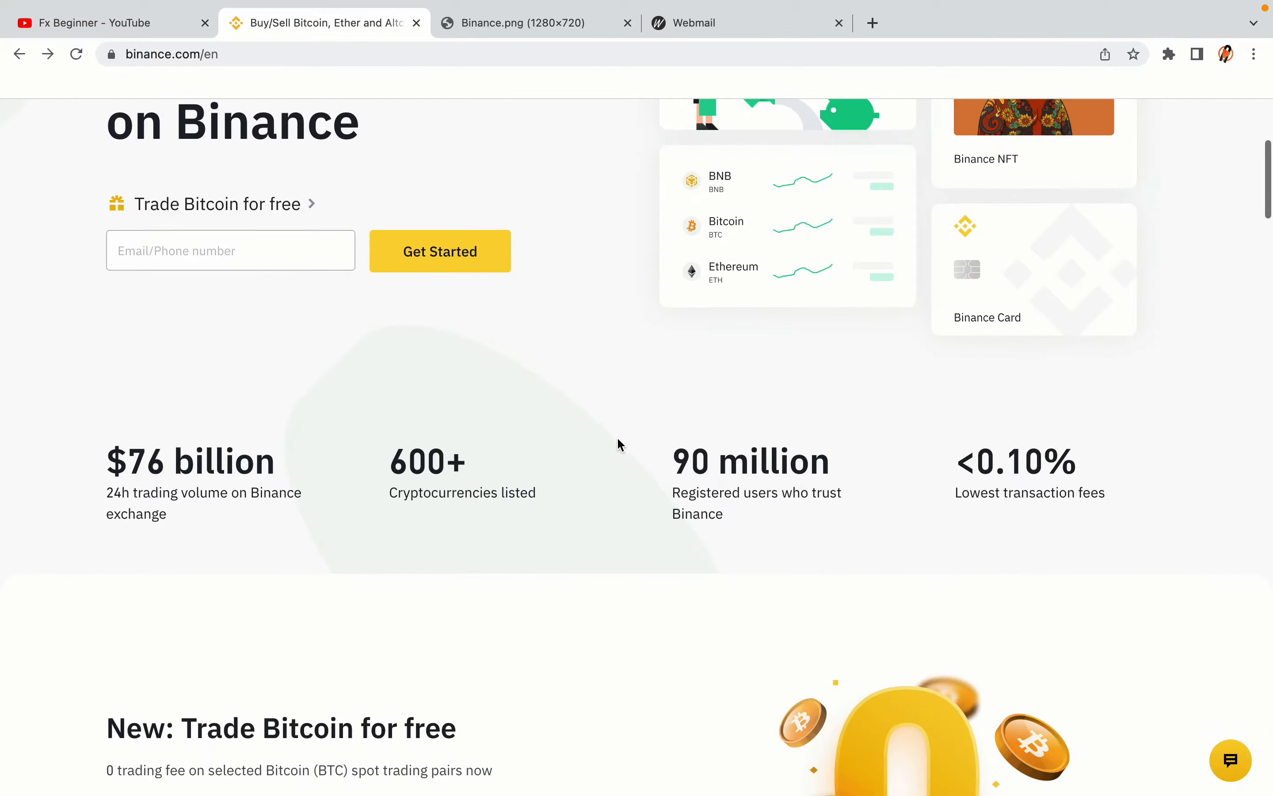
scroll("down", 3)
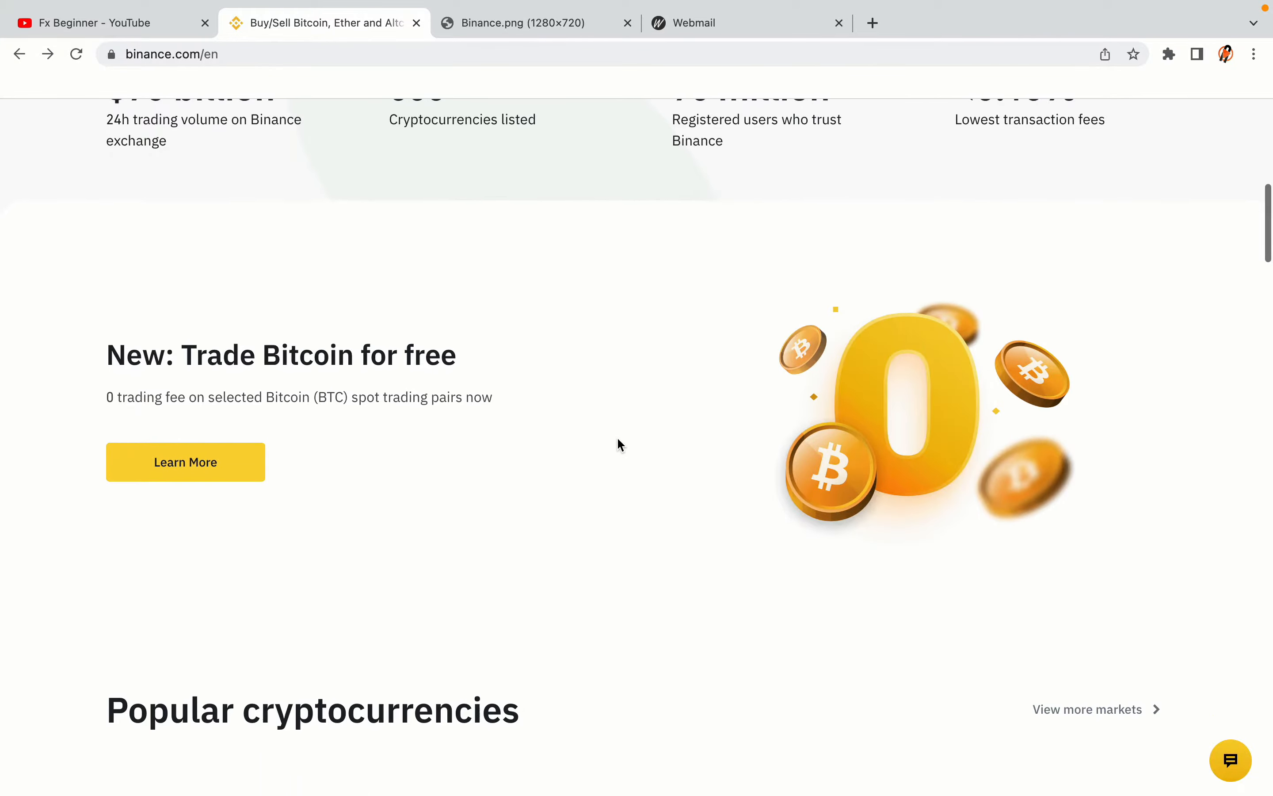
scroll("up", 3)
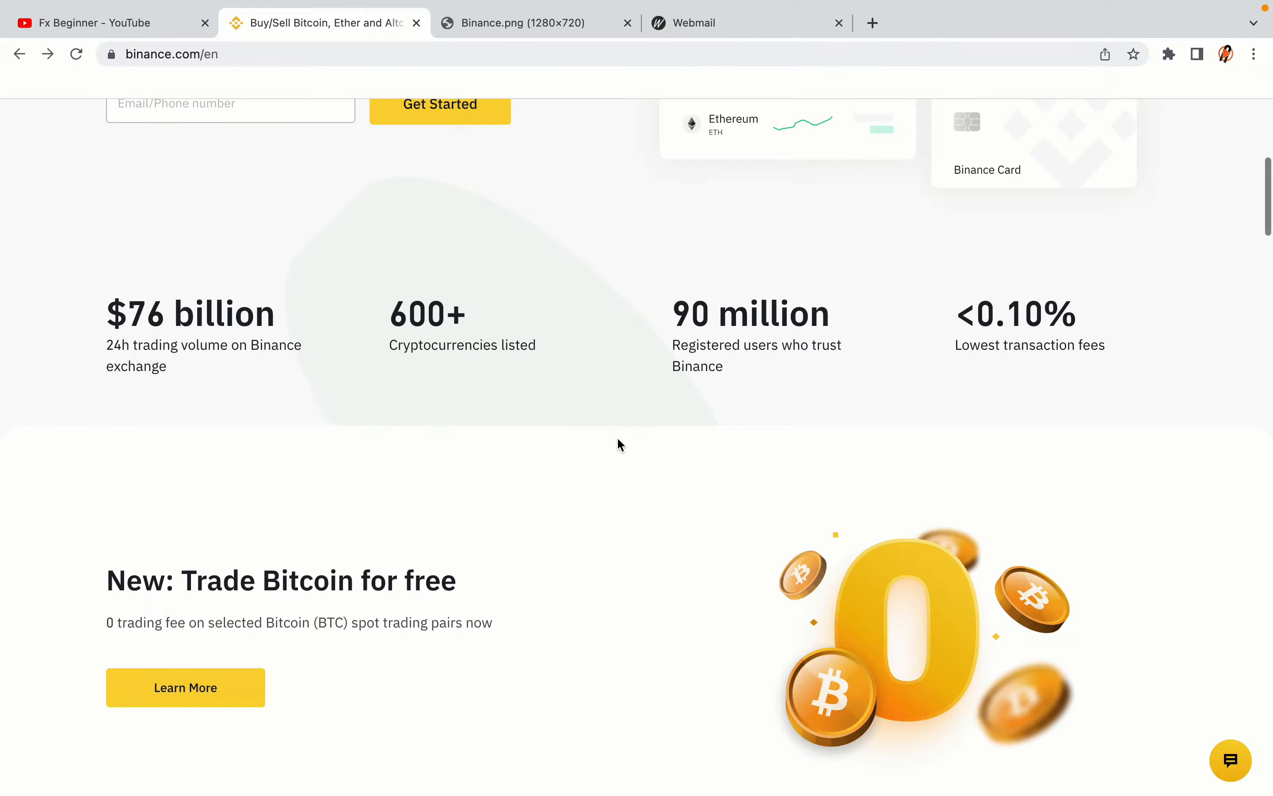
scroll("down", 3)
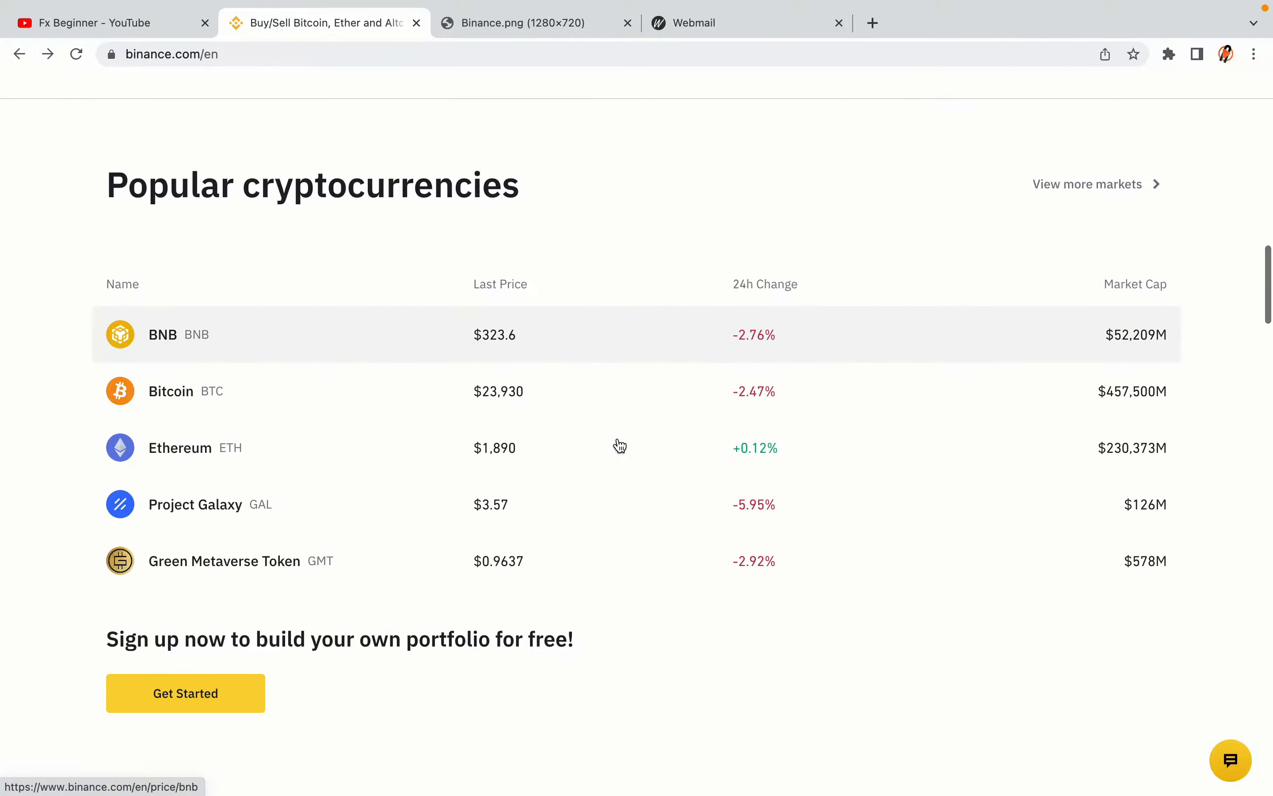
scroll("down", 3)
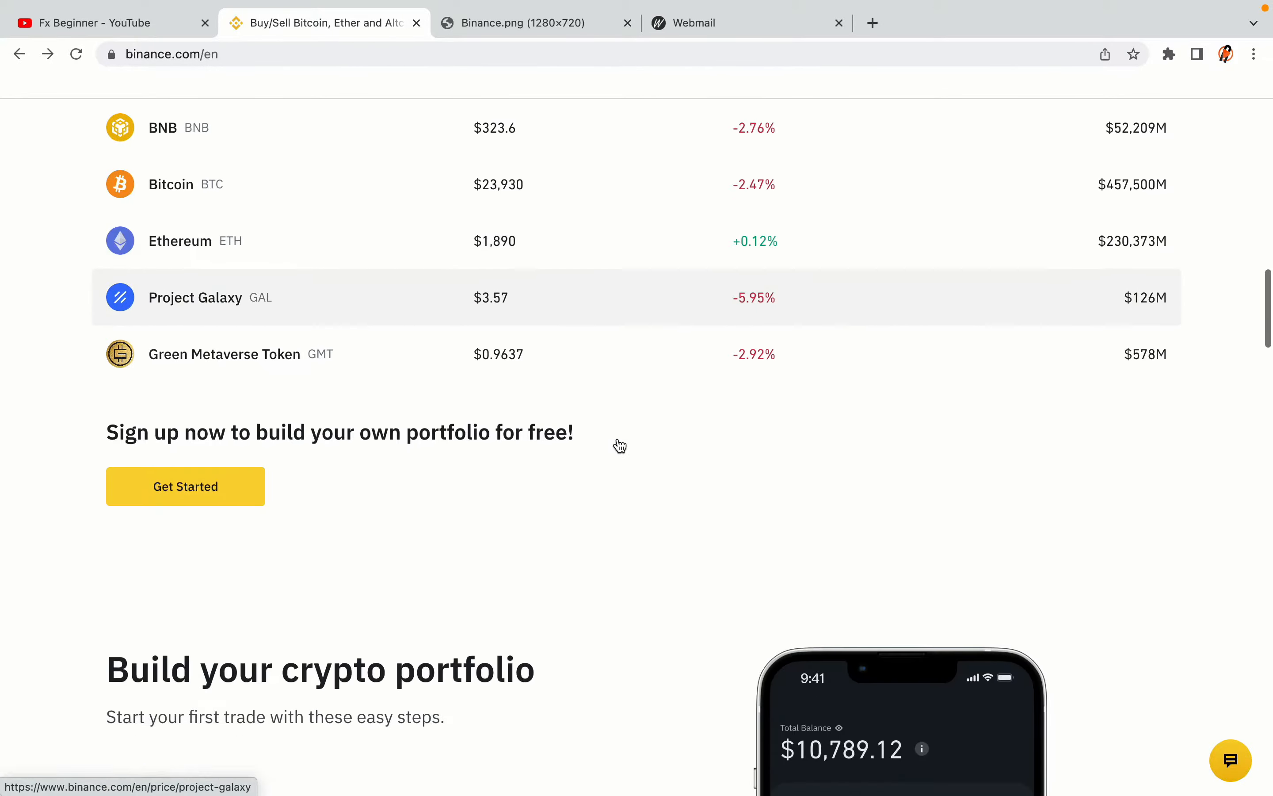
scroll("down", 3)
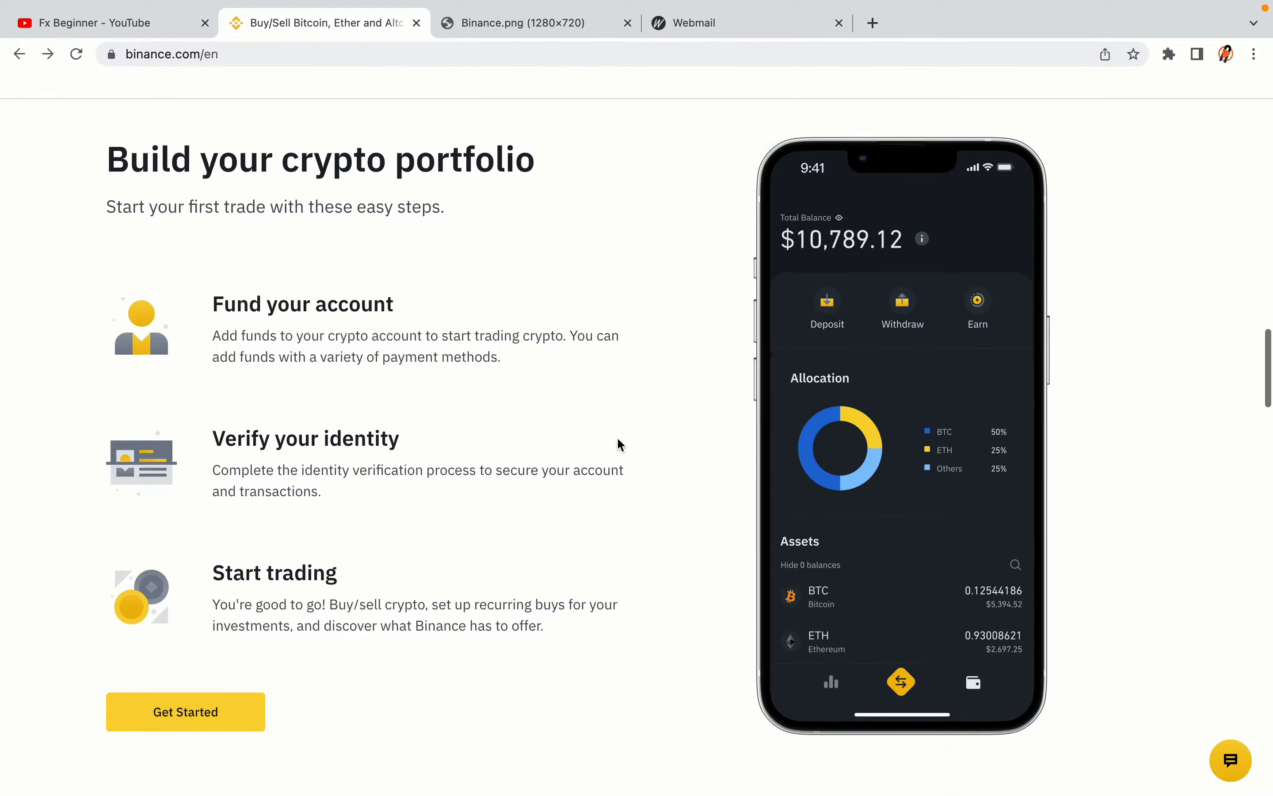
scroll("down", 3)
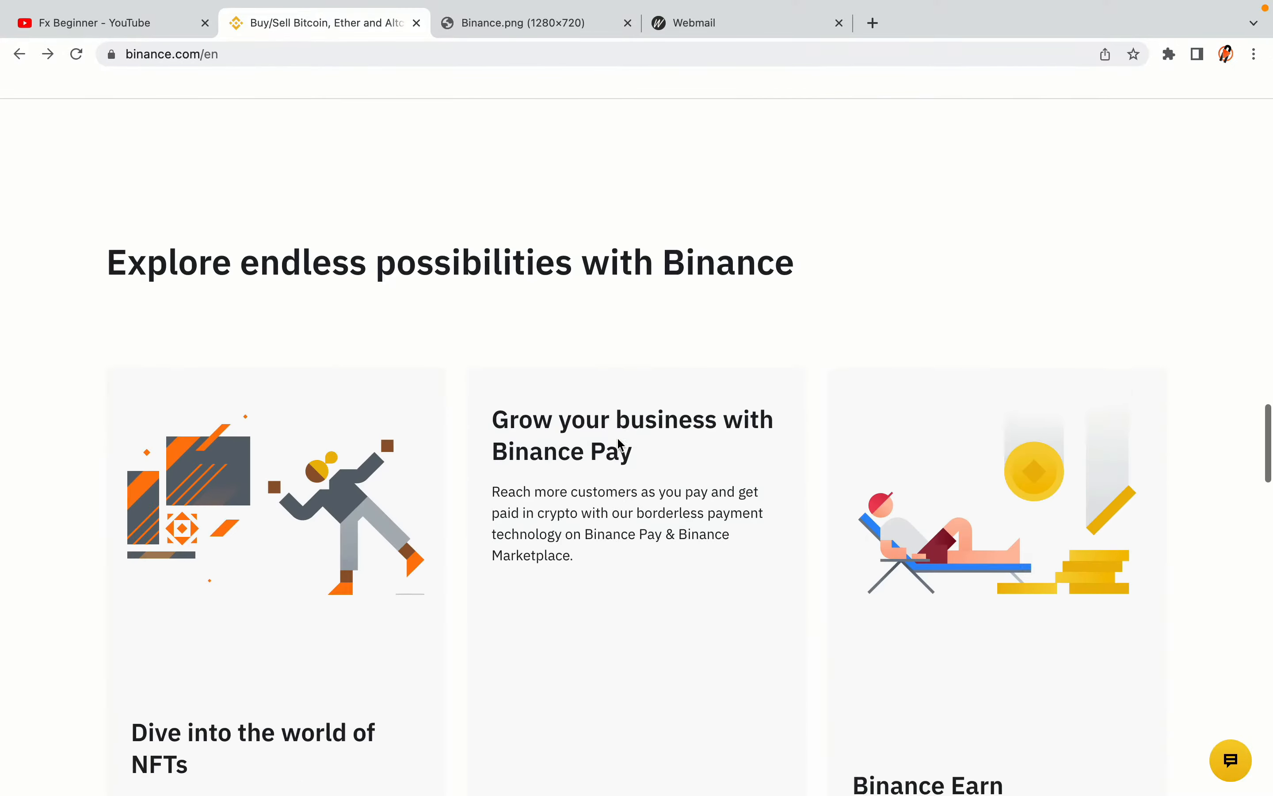
scroll("down", 3)
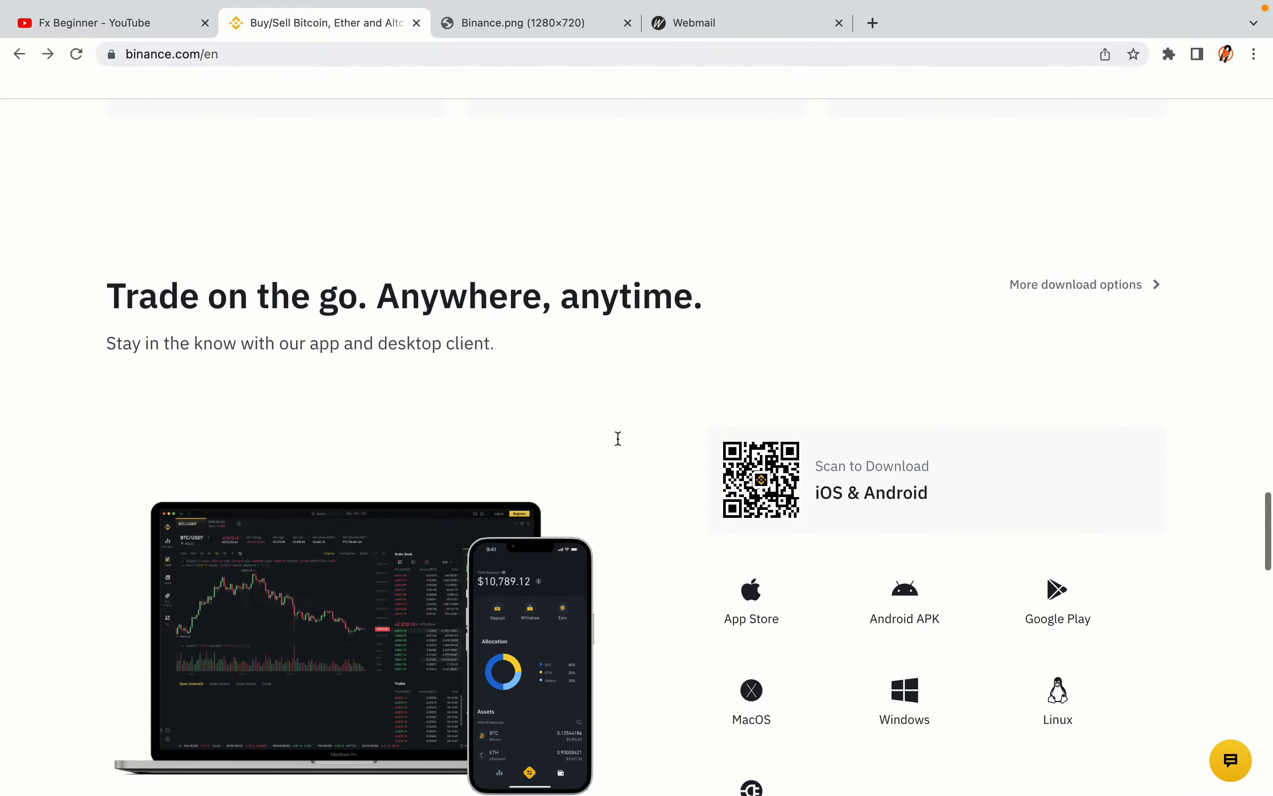
scroll("down", 3)
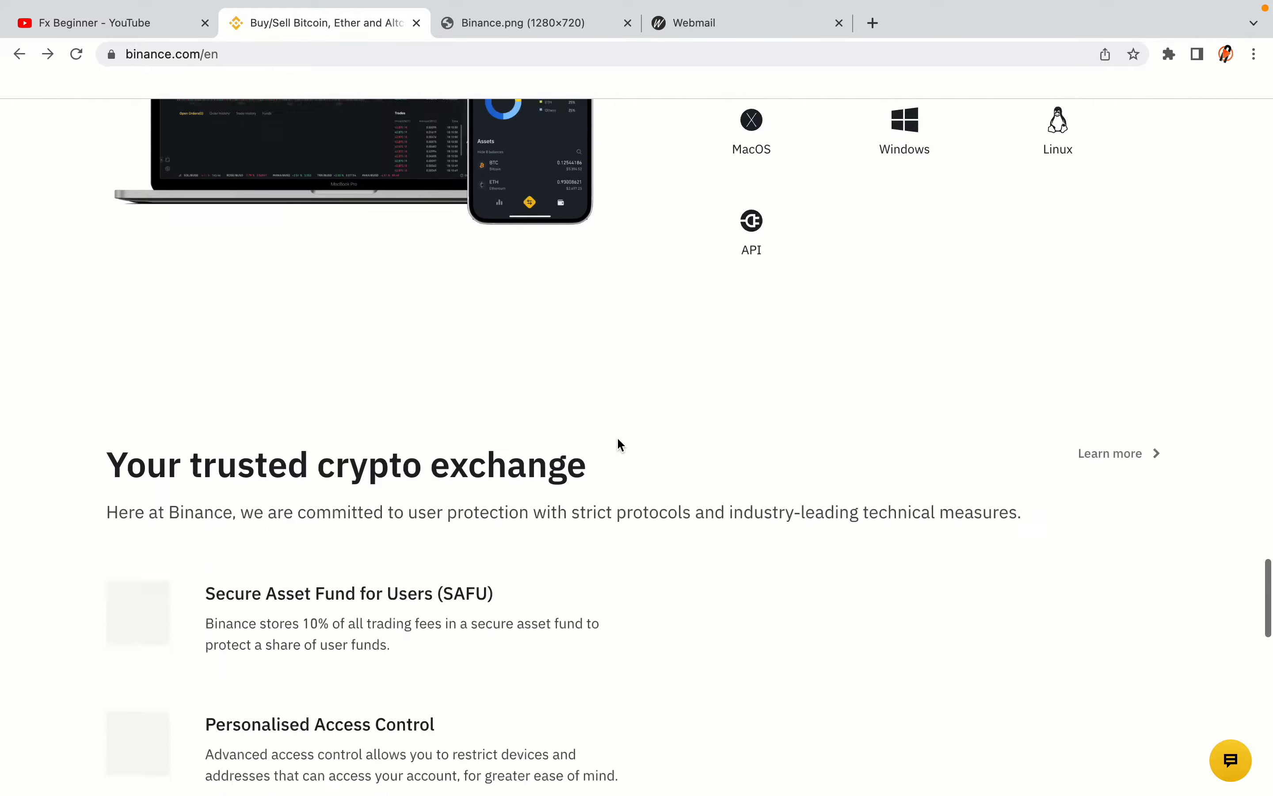
scroll("down", 3)
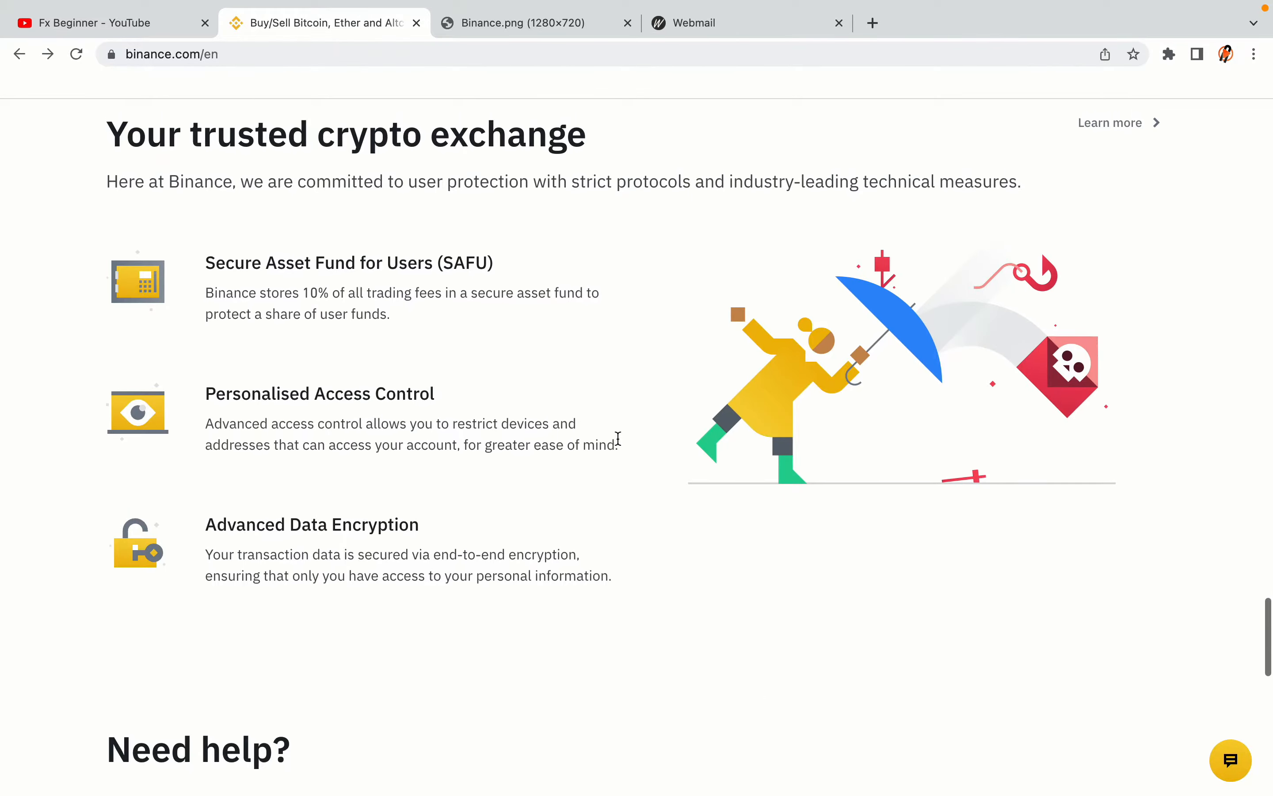
scroll("down", 3)
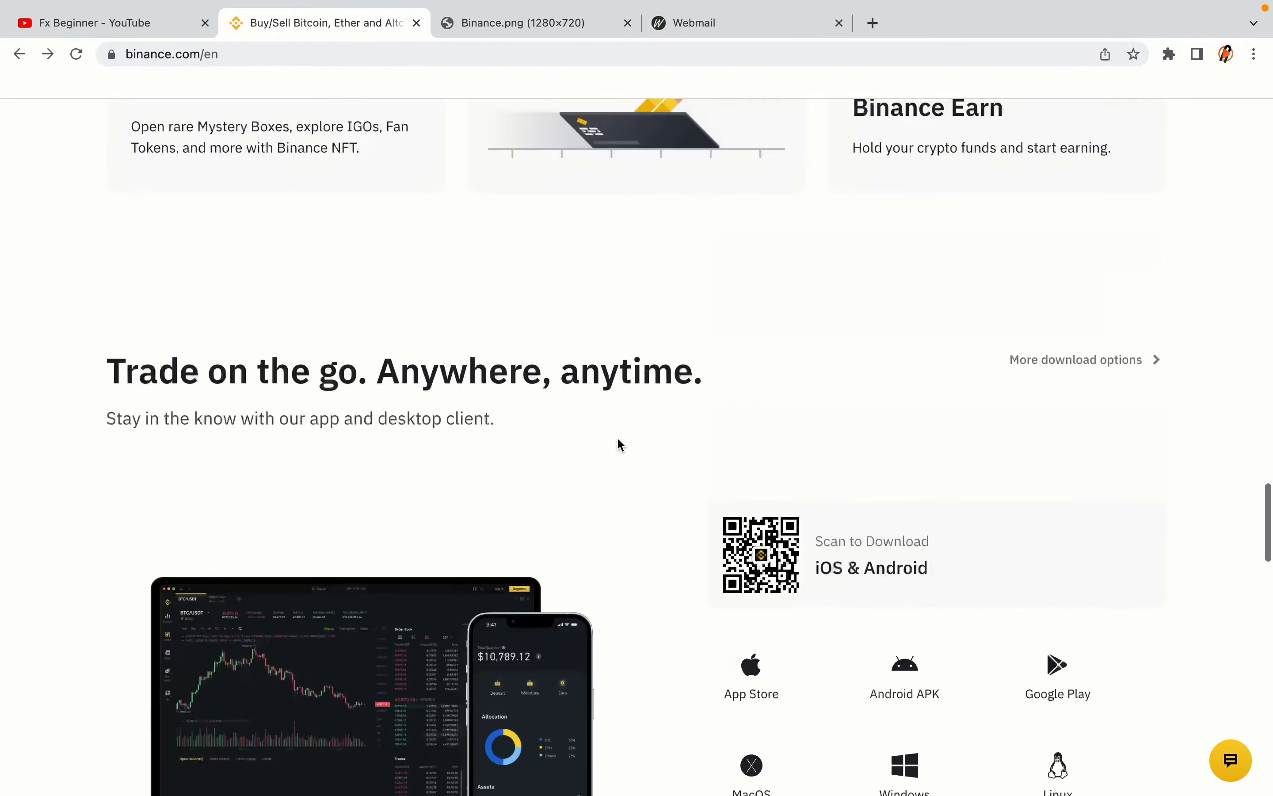
scroll("up", 3)
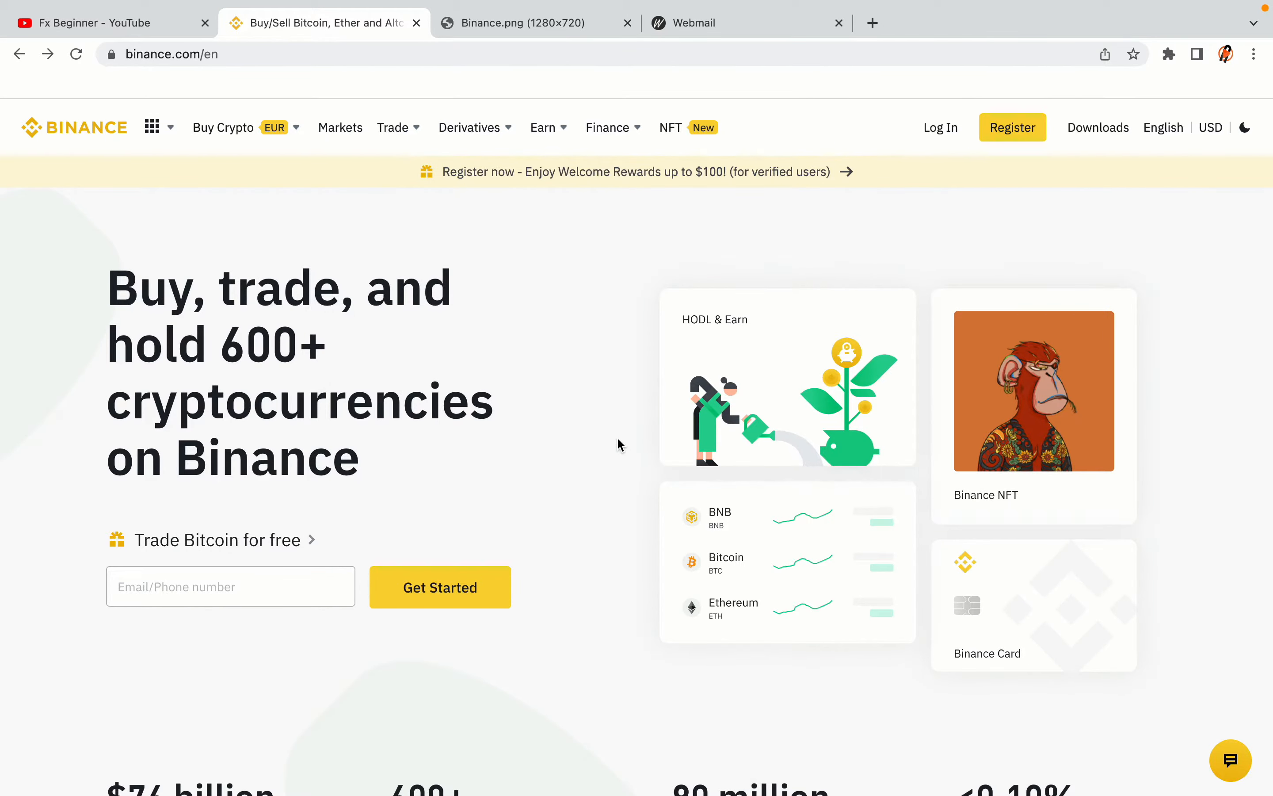
mouse_move(580, 461)
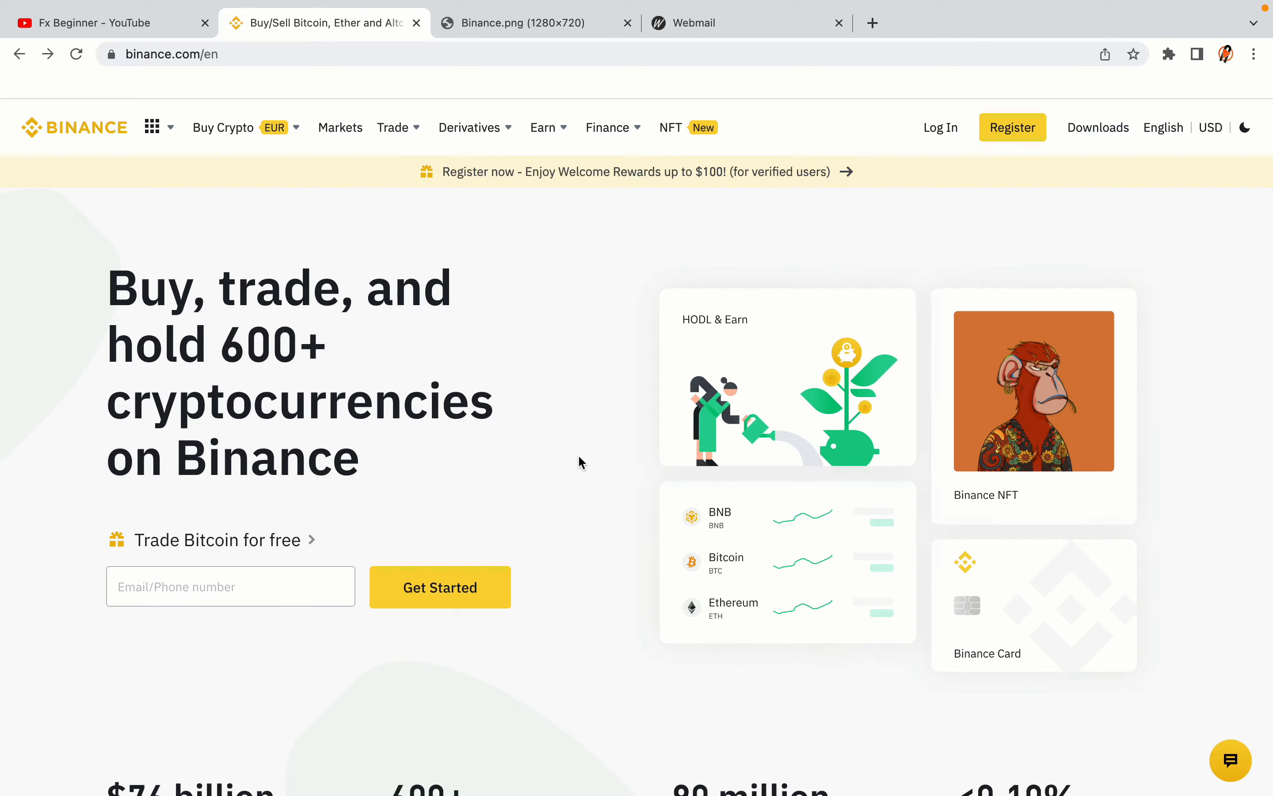
mouse_move(502, 279)
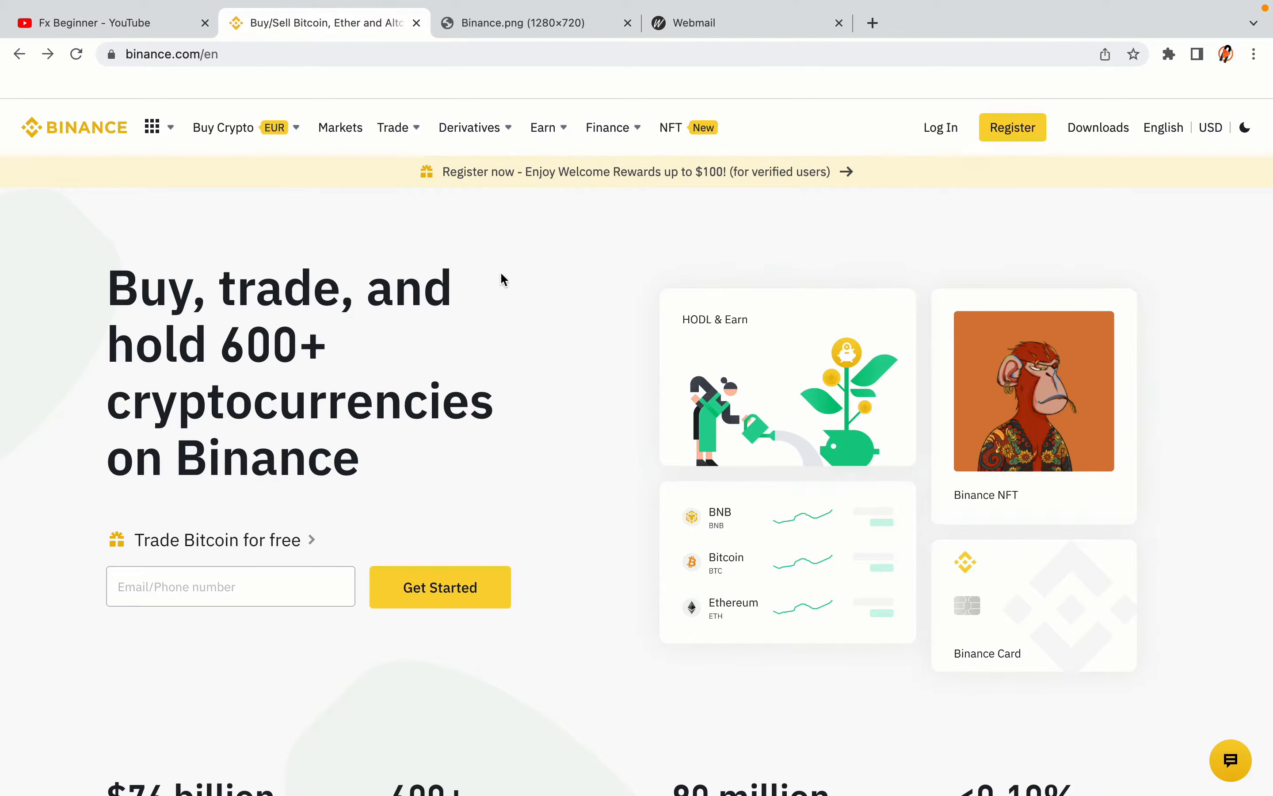
View the Binance.png screenshot pointing to fxbeginner.net/go/binance as the website link.
left_click(522, 23)
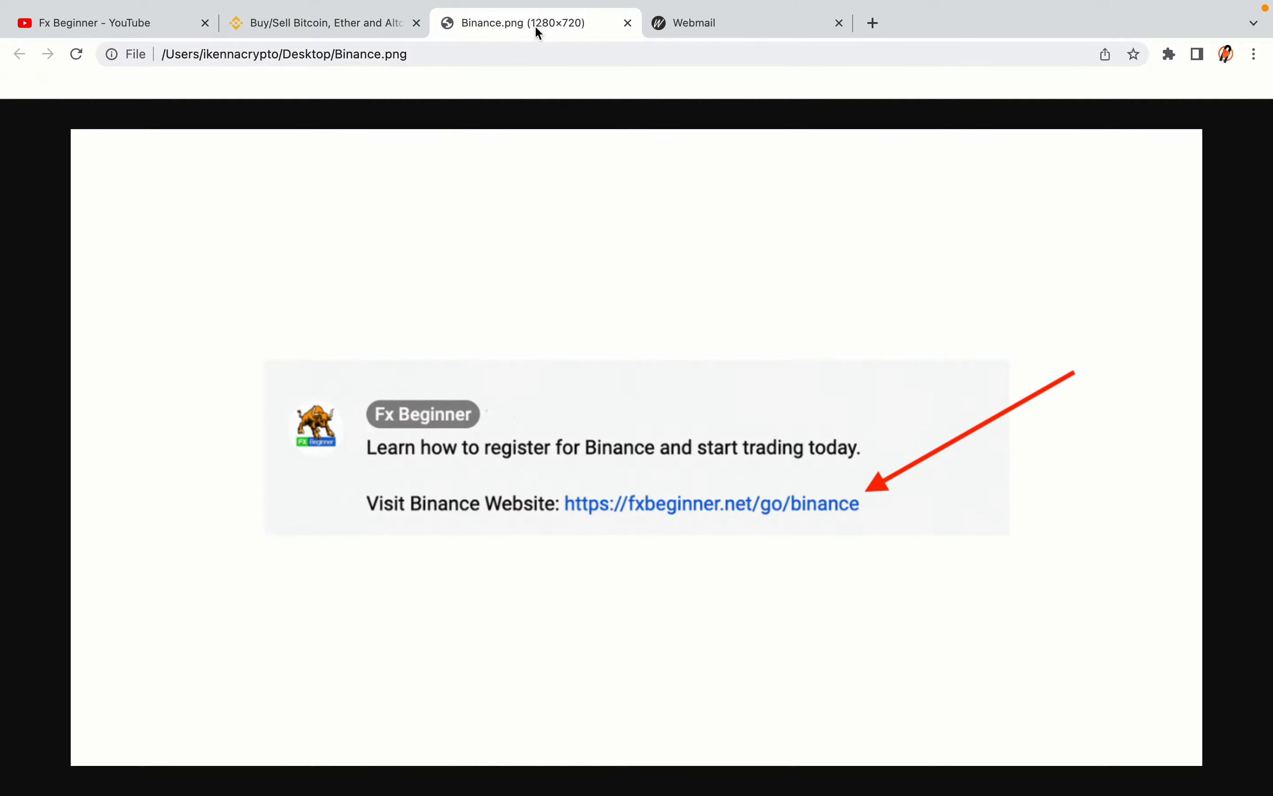
mouse_move(564, 585)
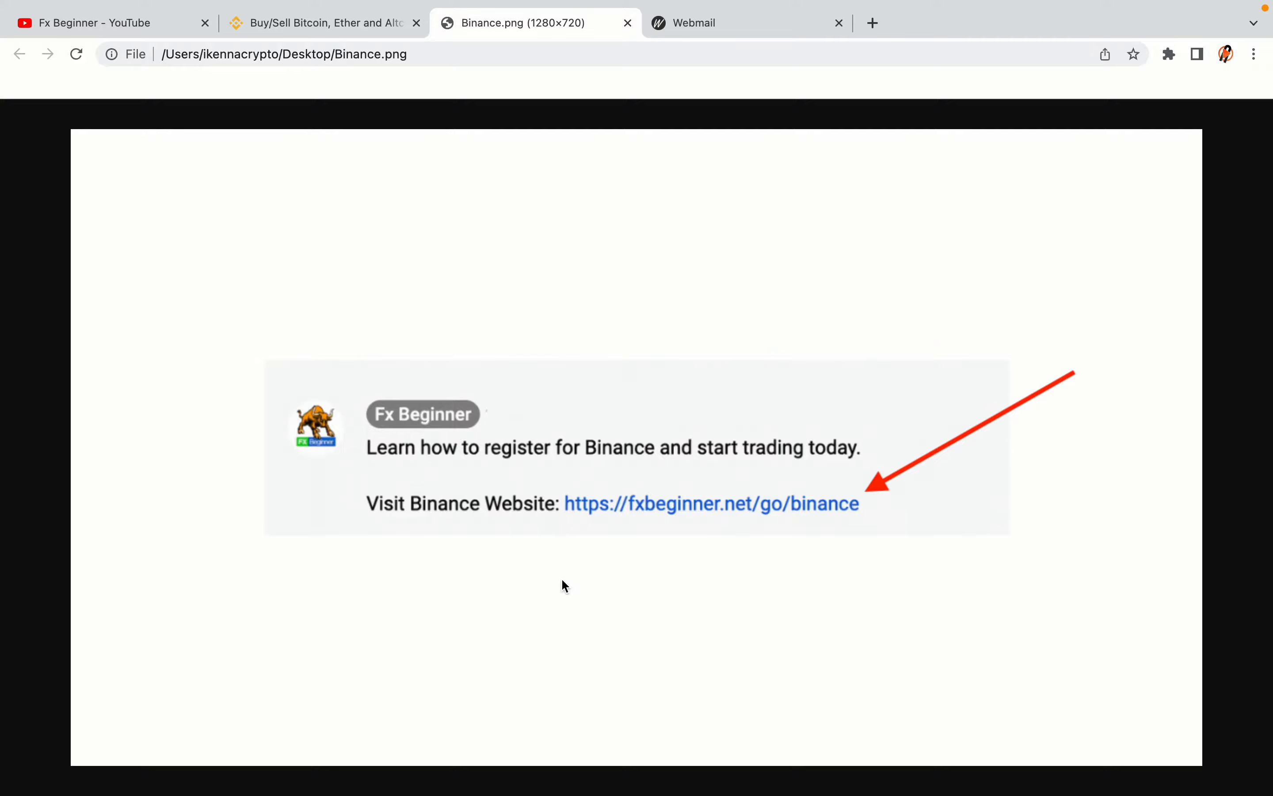
mouse_move(681, 427)
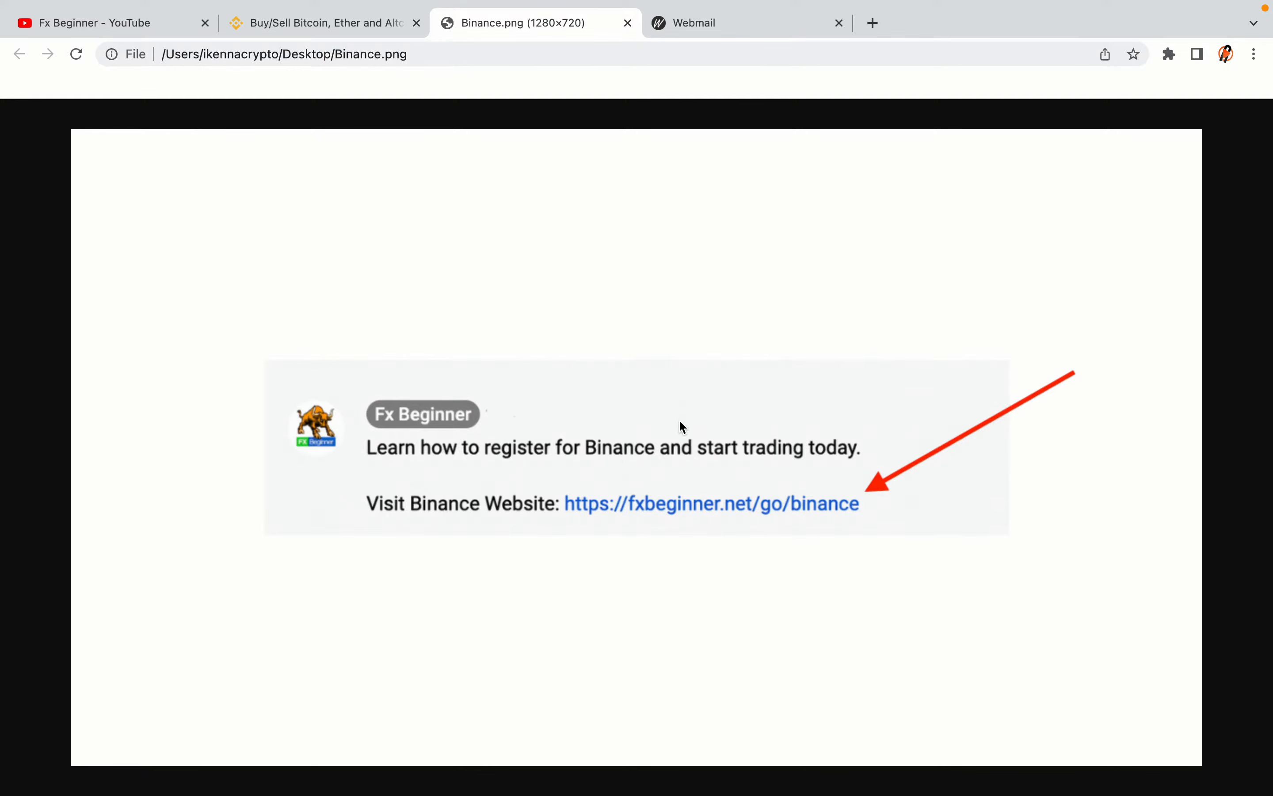
mouse_move(897, 619)
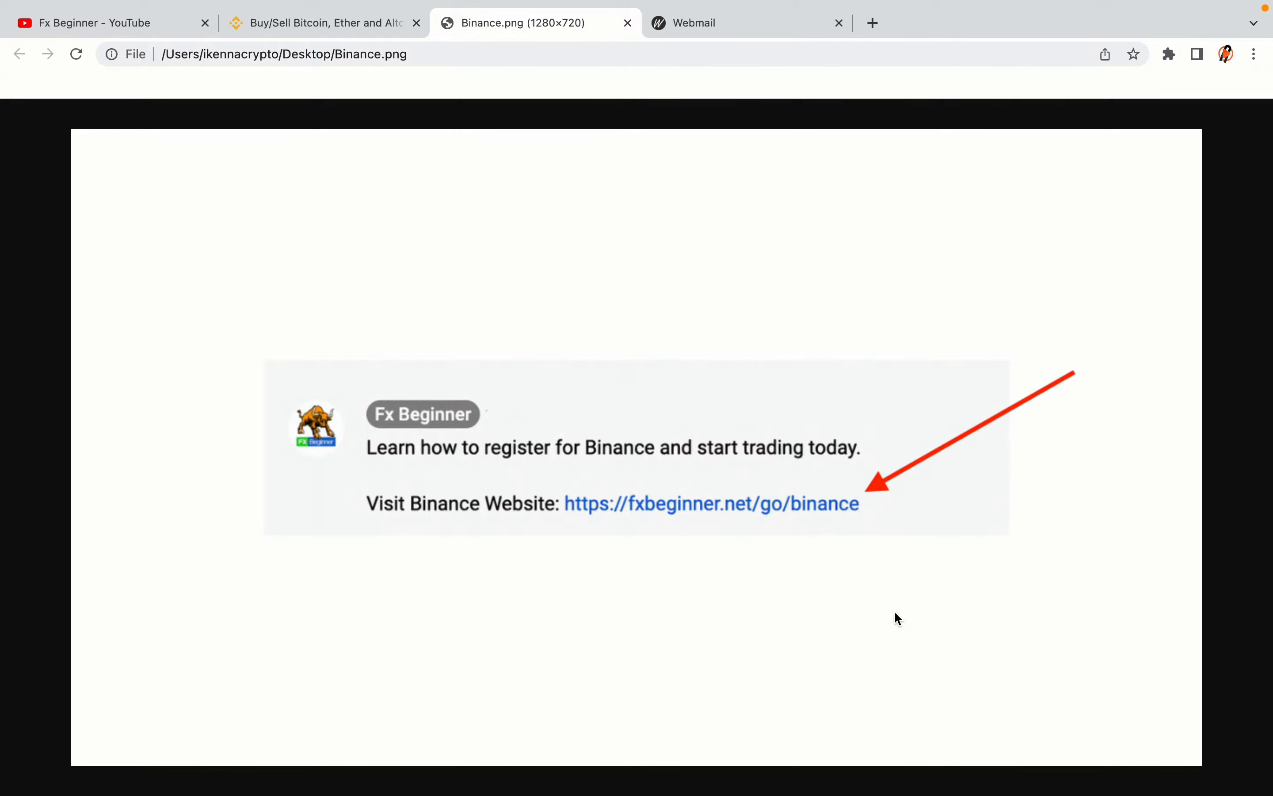
mouse_move(835, 507)
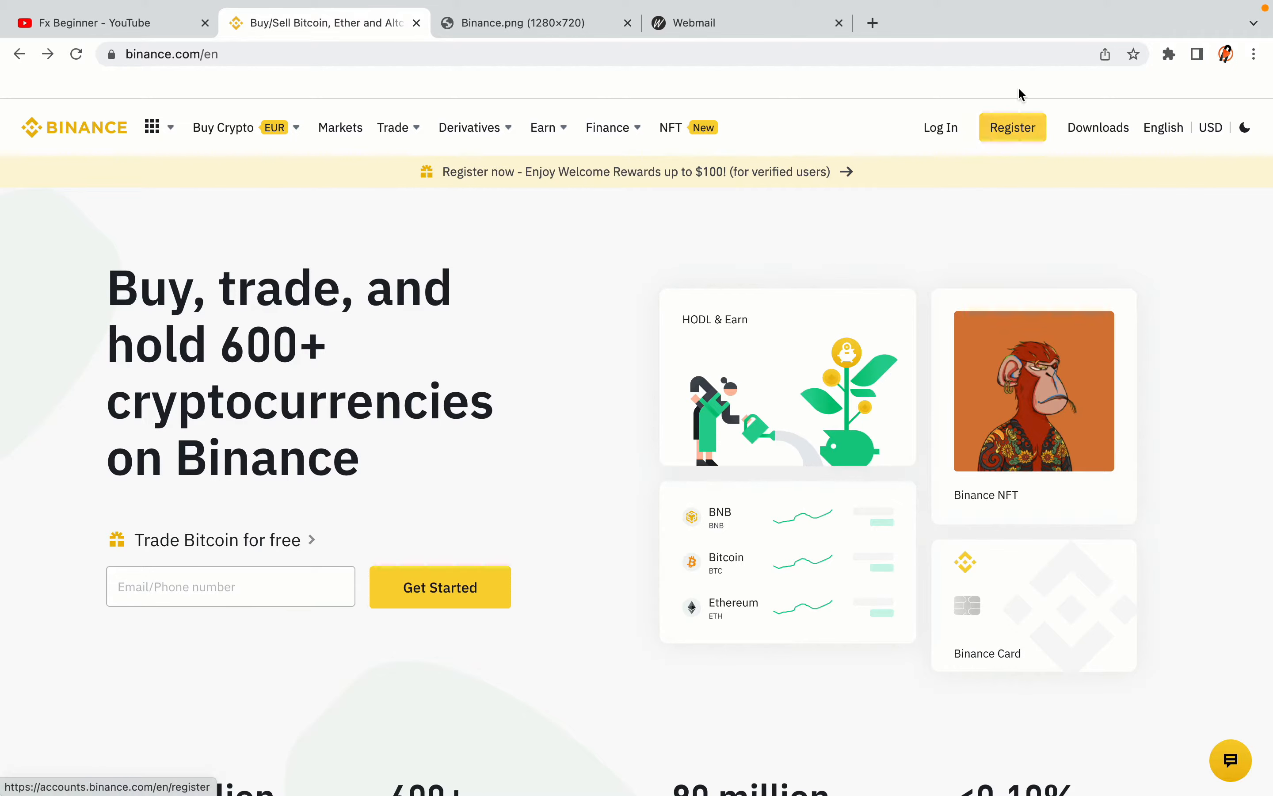
mouse_move(1011, 142)
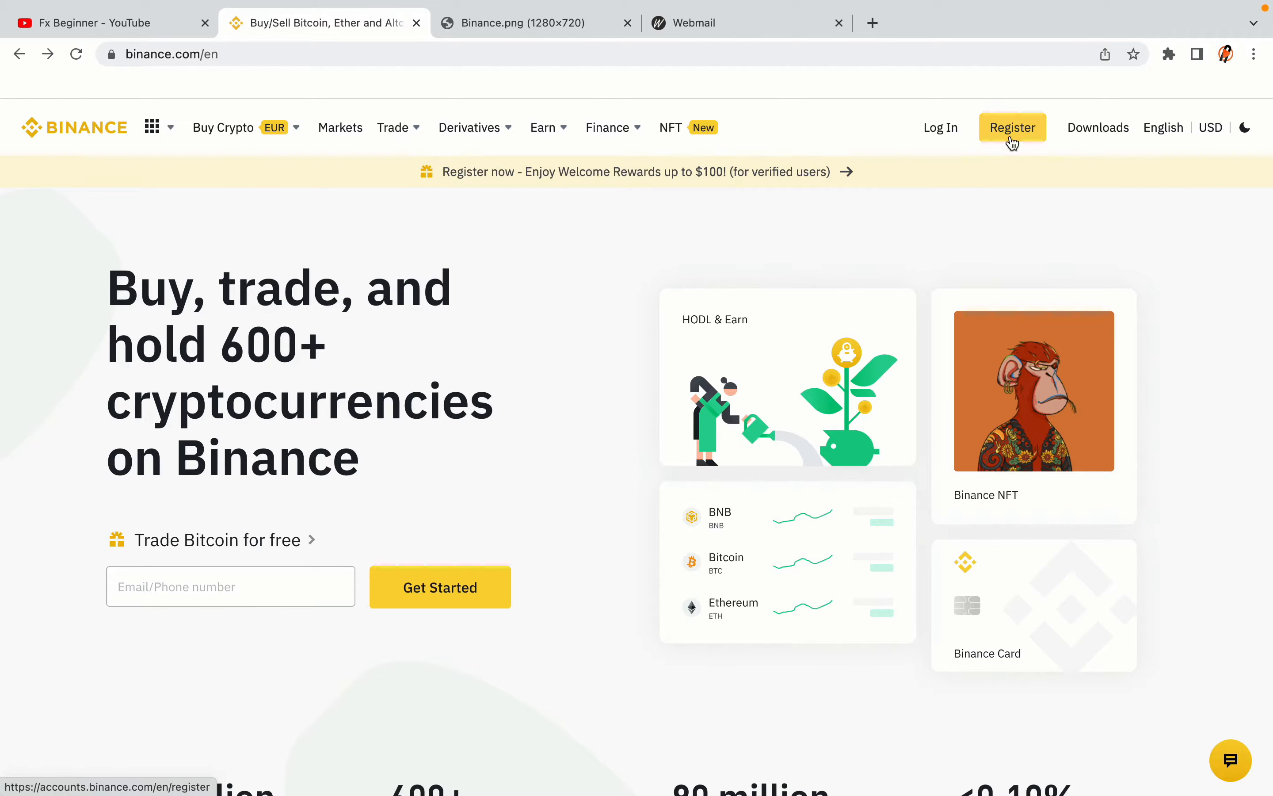
mouse_move(1016, 145)
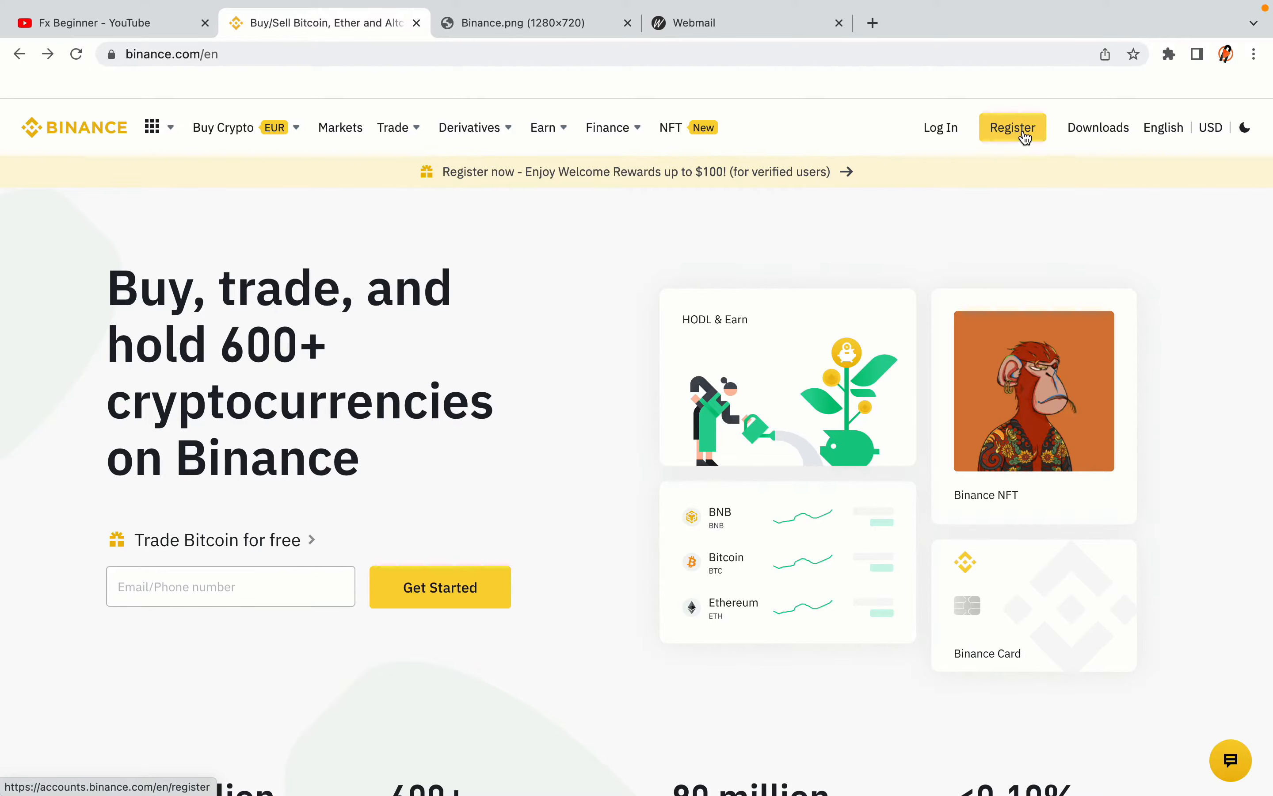
Start Register to reach the 'Welcome to Binance!' sign-up page.
left_click(1012, 127)
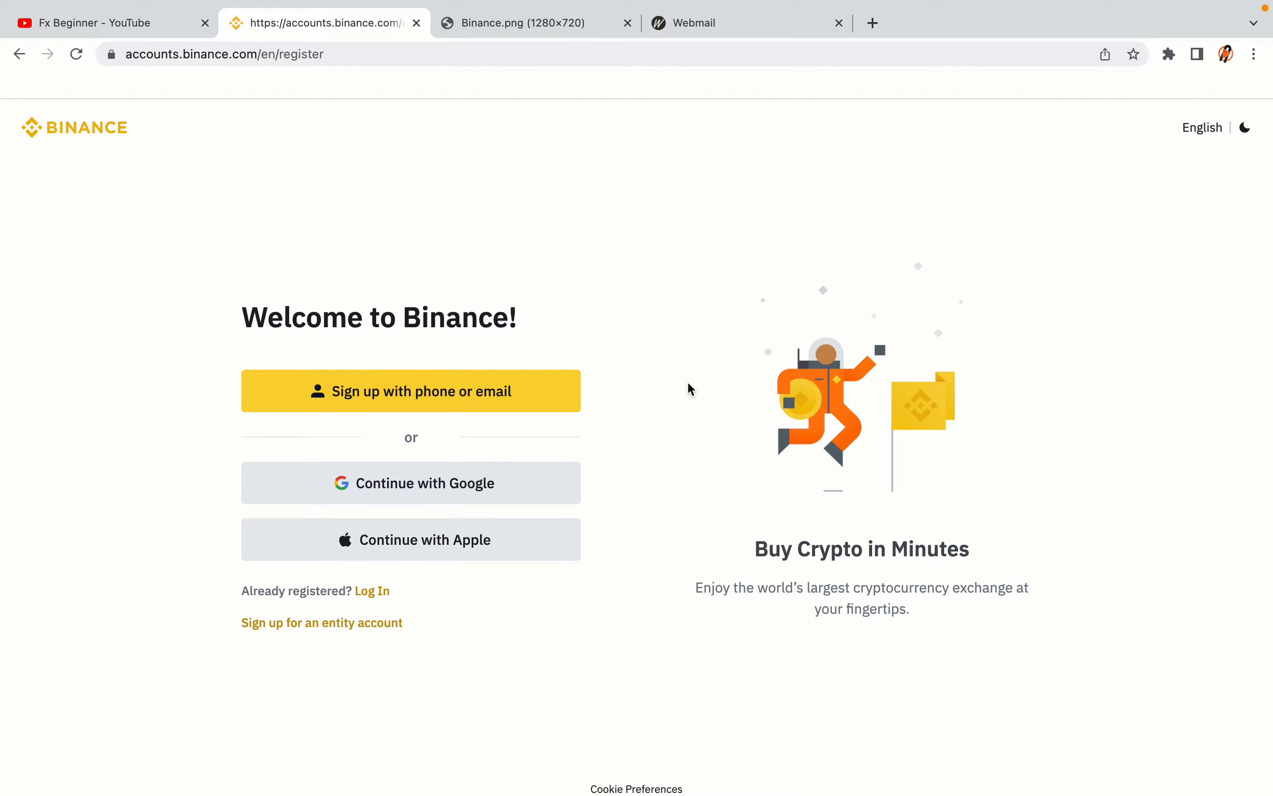
mouse_move(483, 403)
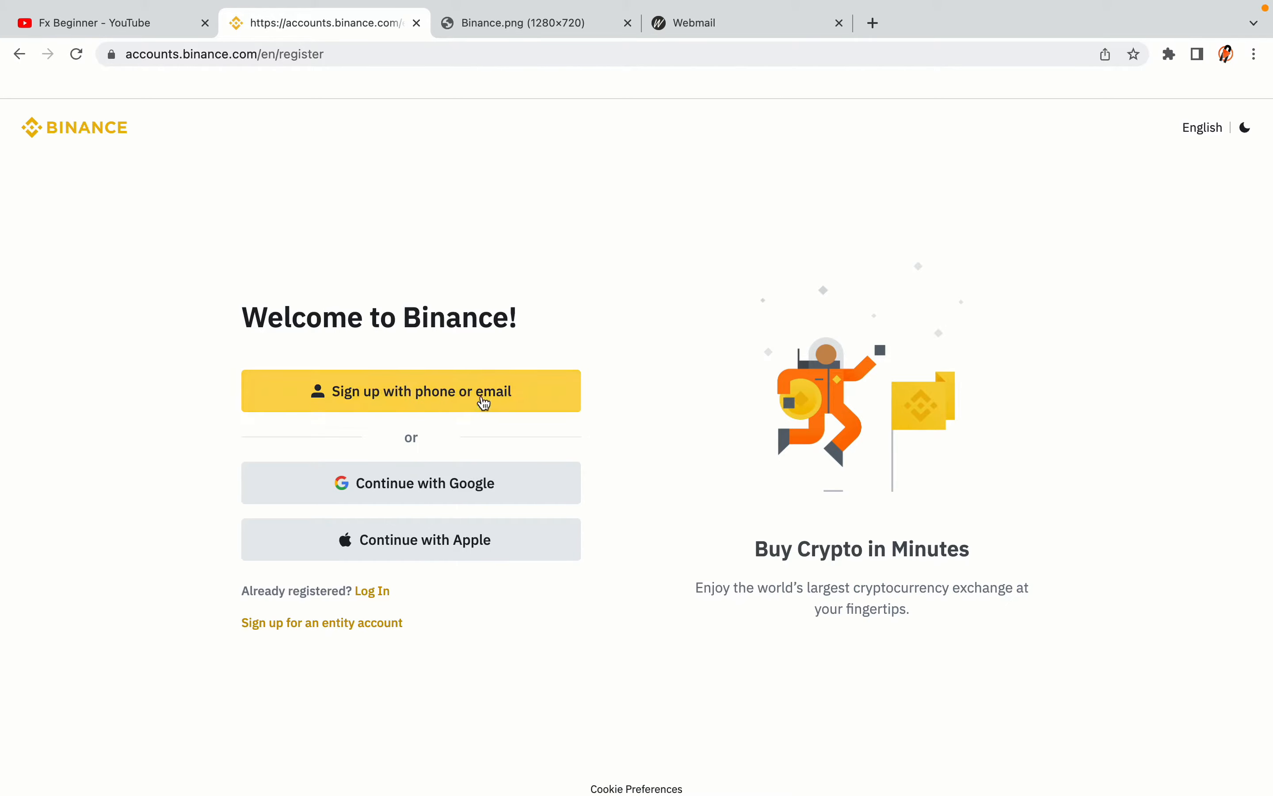
mouse_move(626, 449)
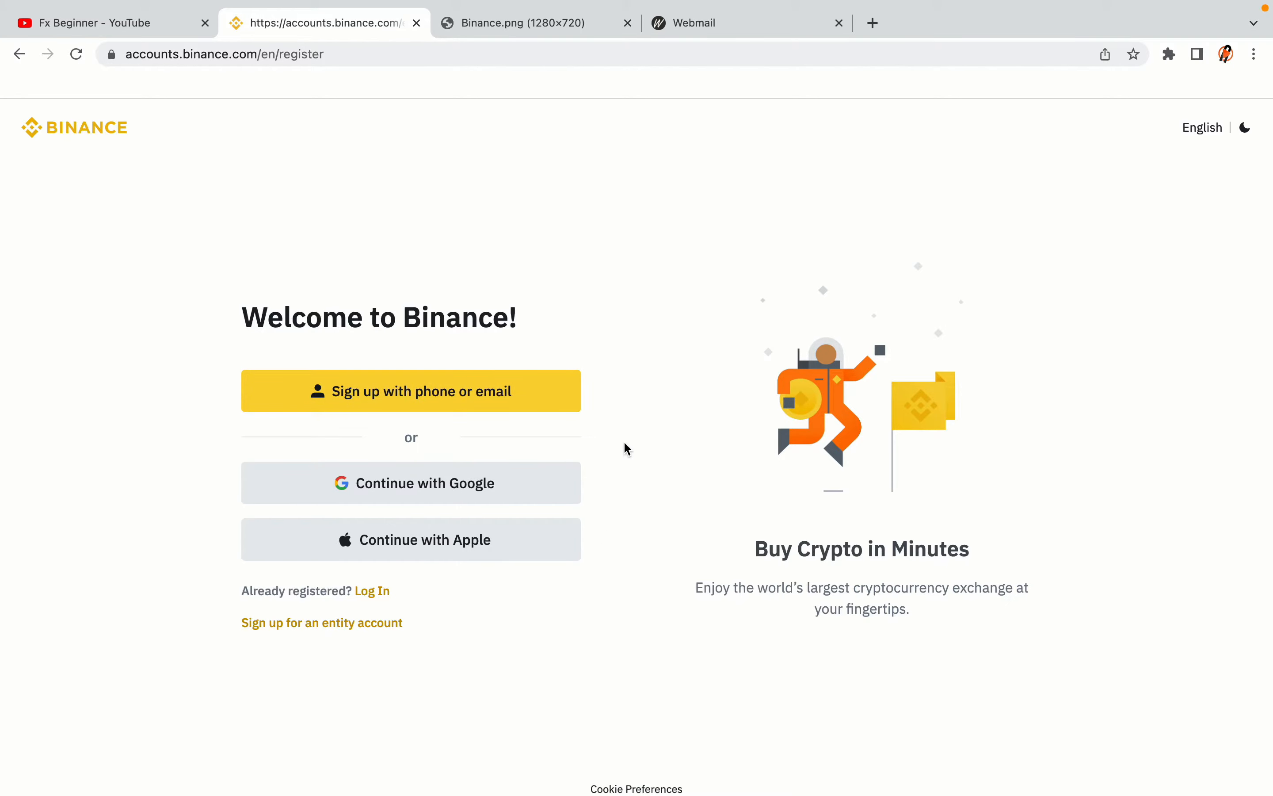
mouse_move(576, 491)
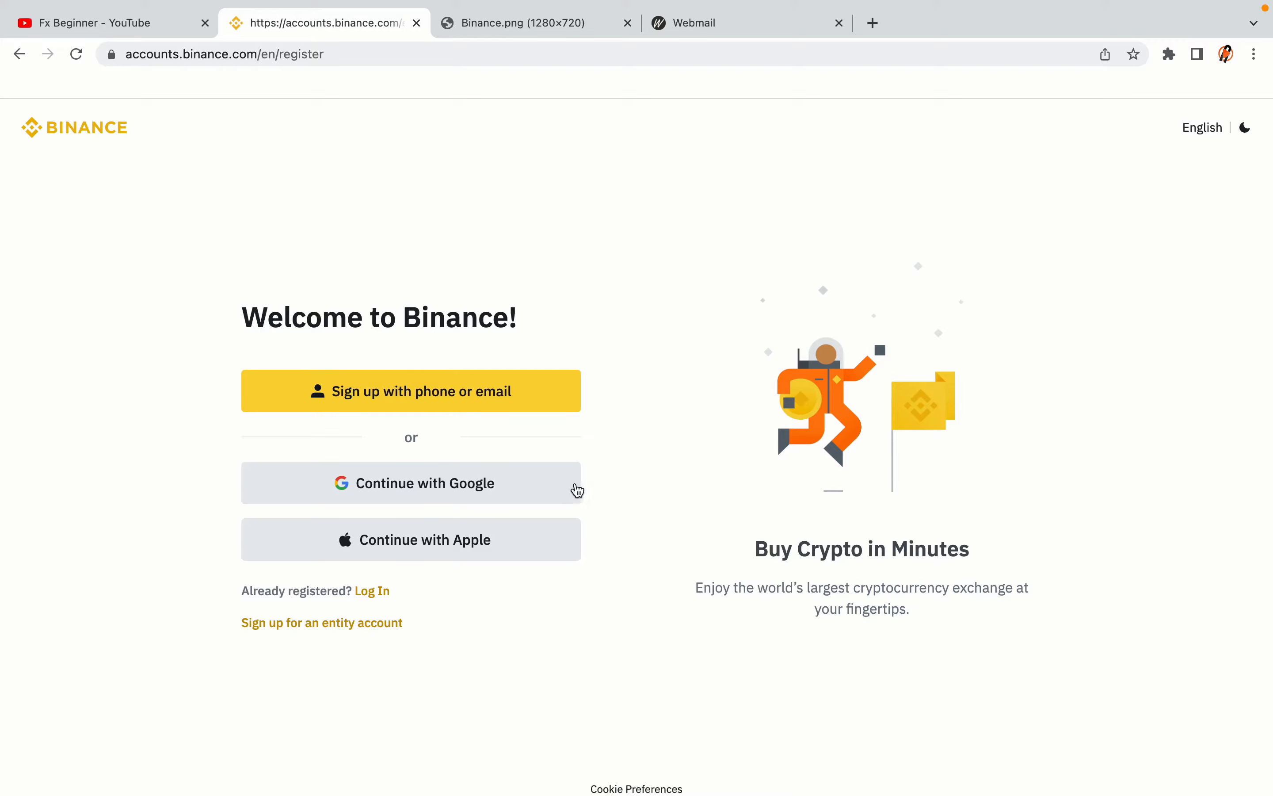
mouse_move(592, 533)
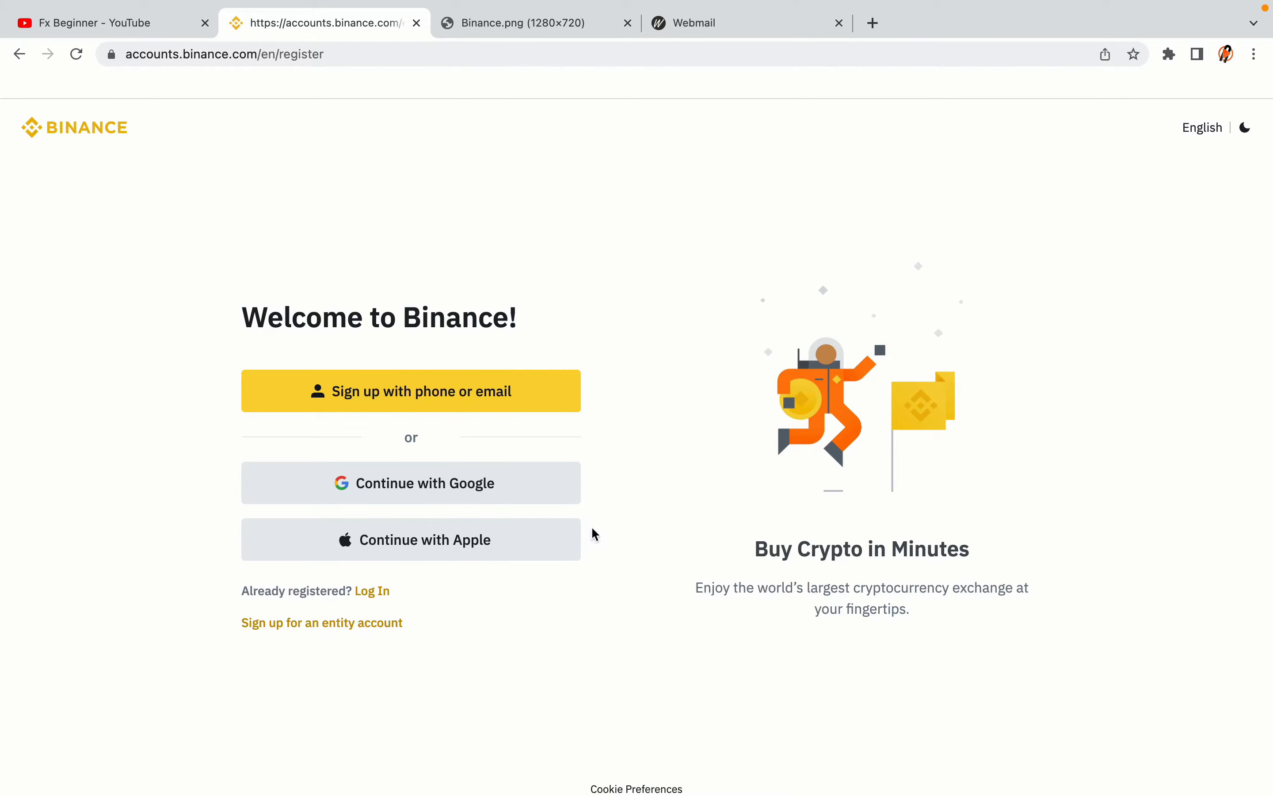
mouse_move(631, 445)
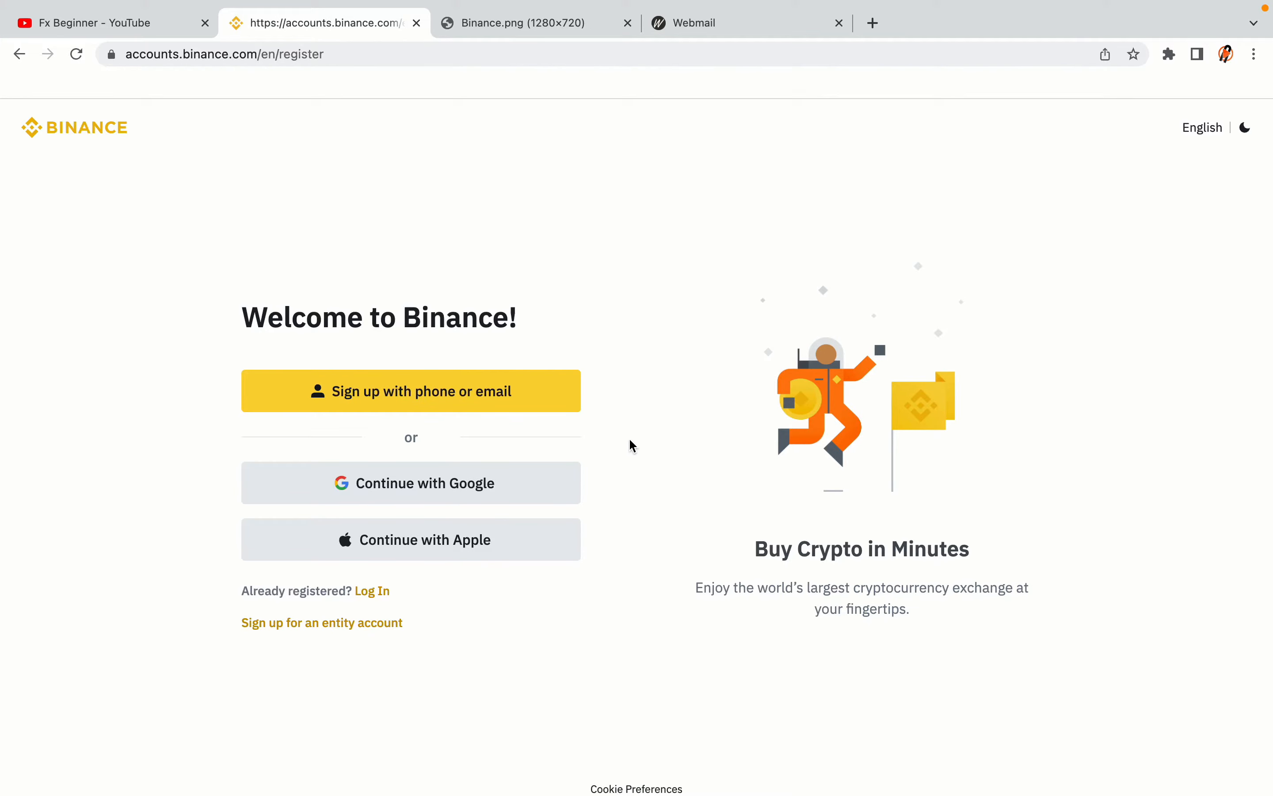
mouse_move(528, 400)
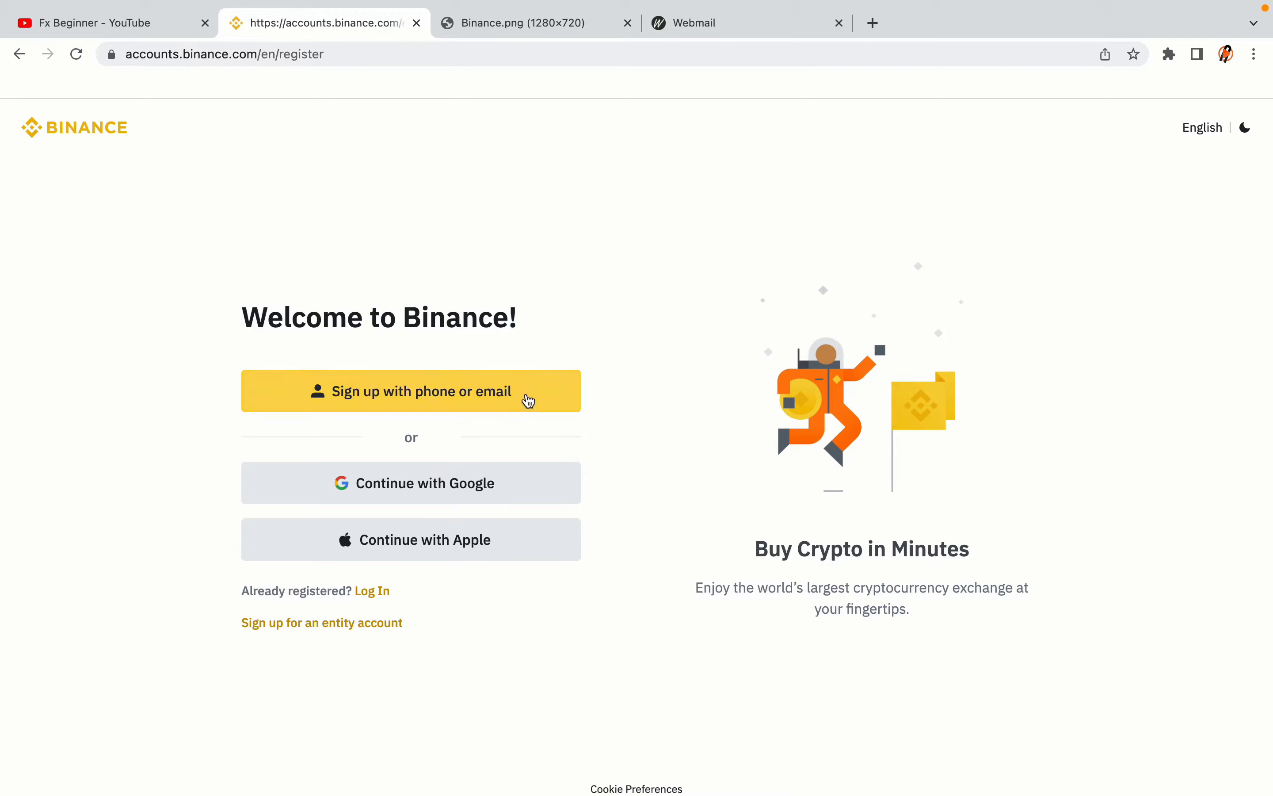
Sign up with email and password, accept the terms and create the personal account.
left_click(410, 391)
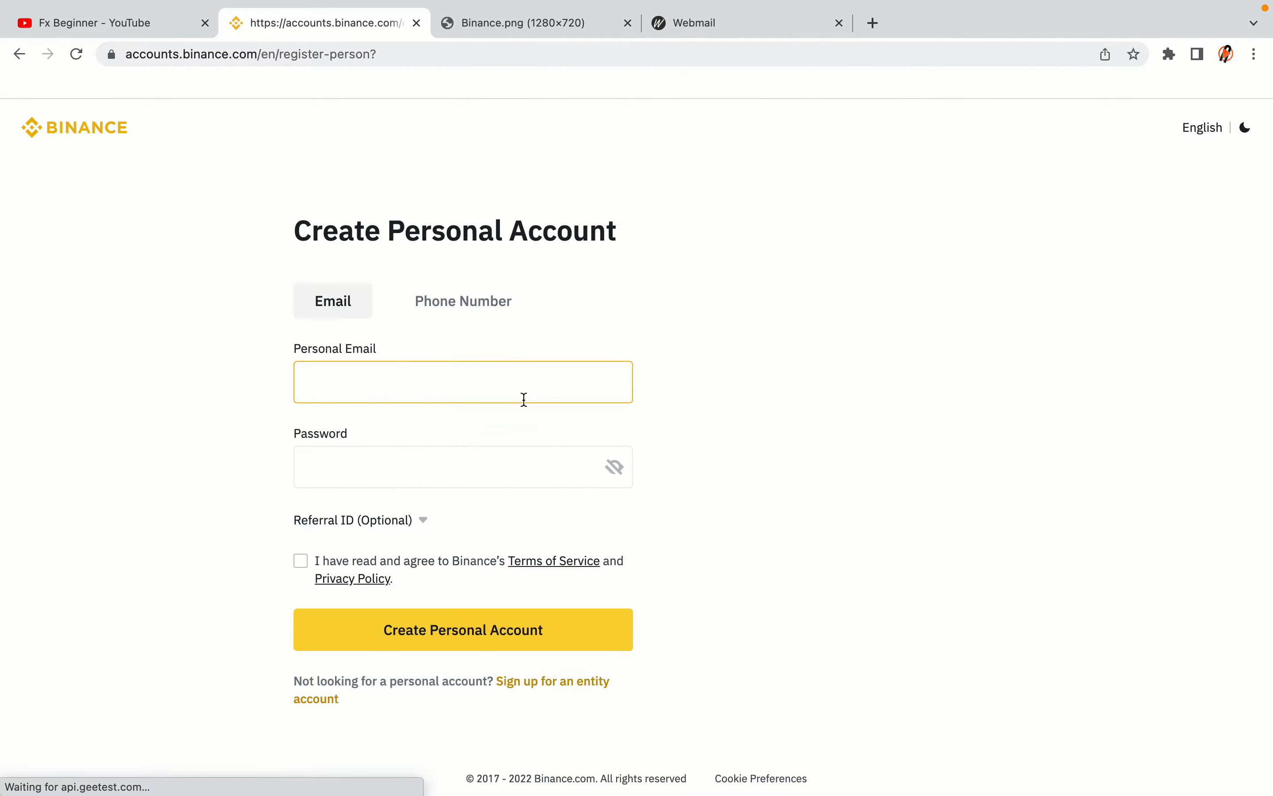
mouse_move(783, 452)
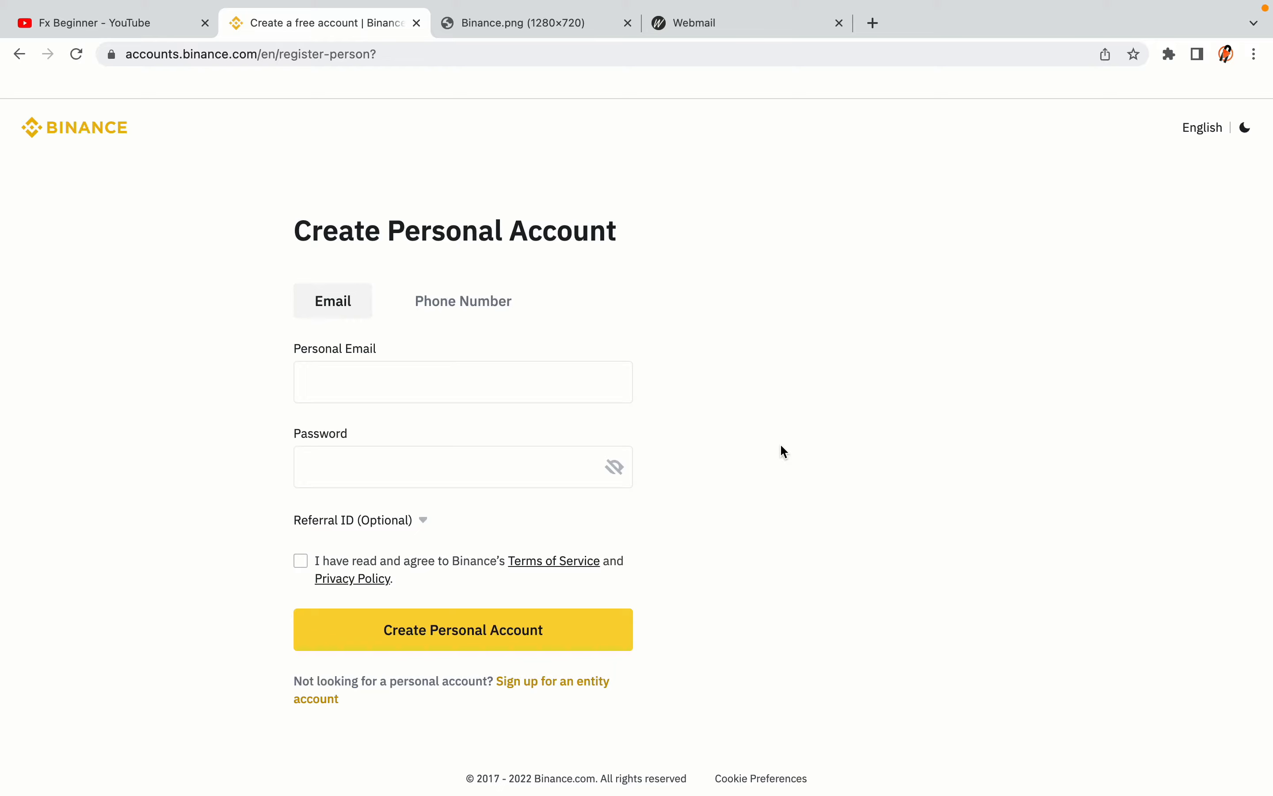
mouse_move(650, 379)
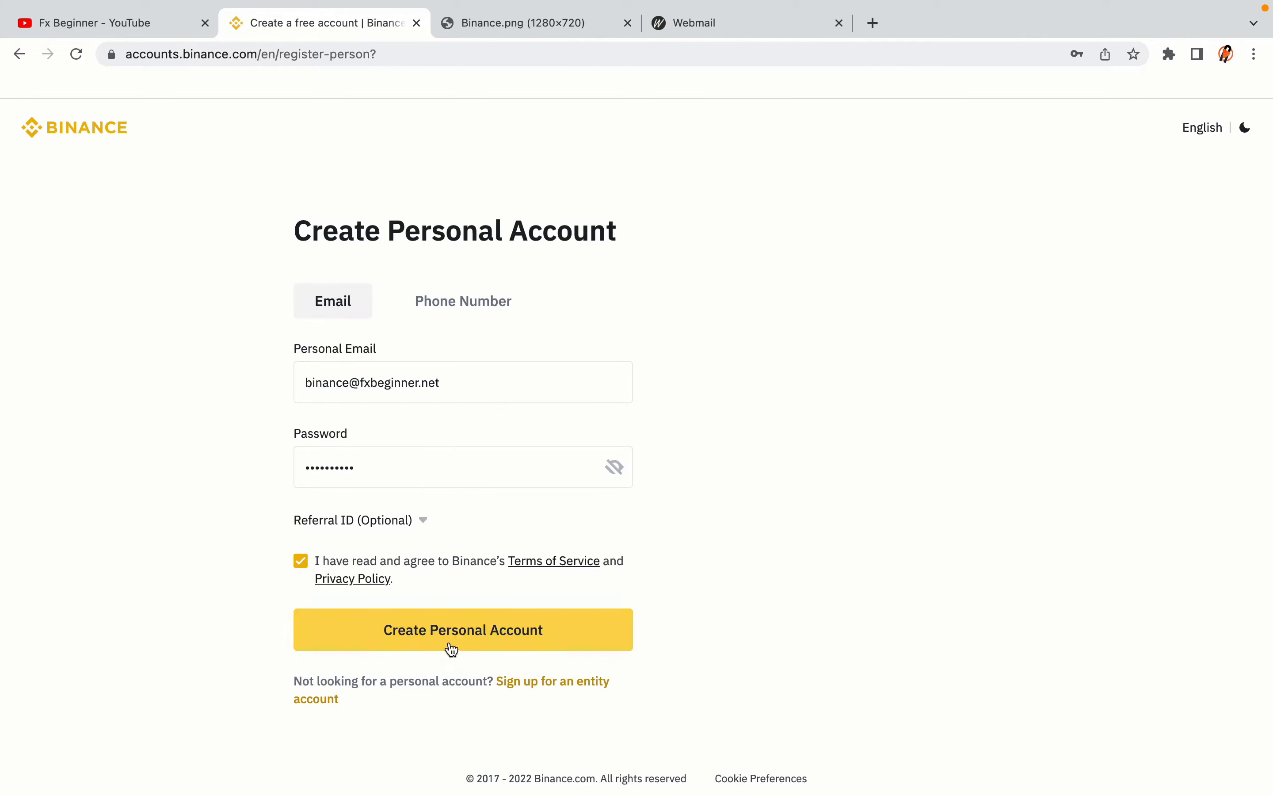
mouse_move(481, 708)
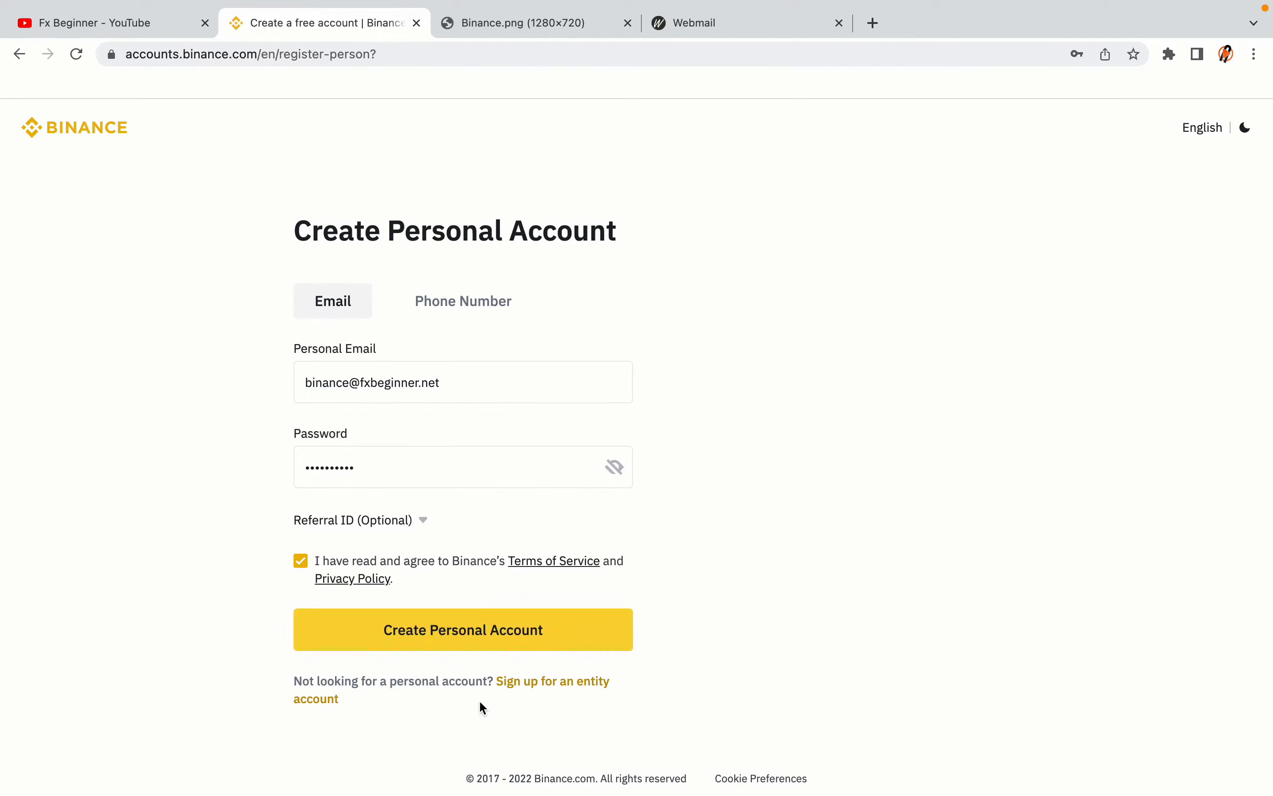
mouse_move(487, 641)
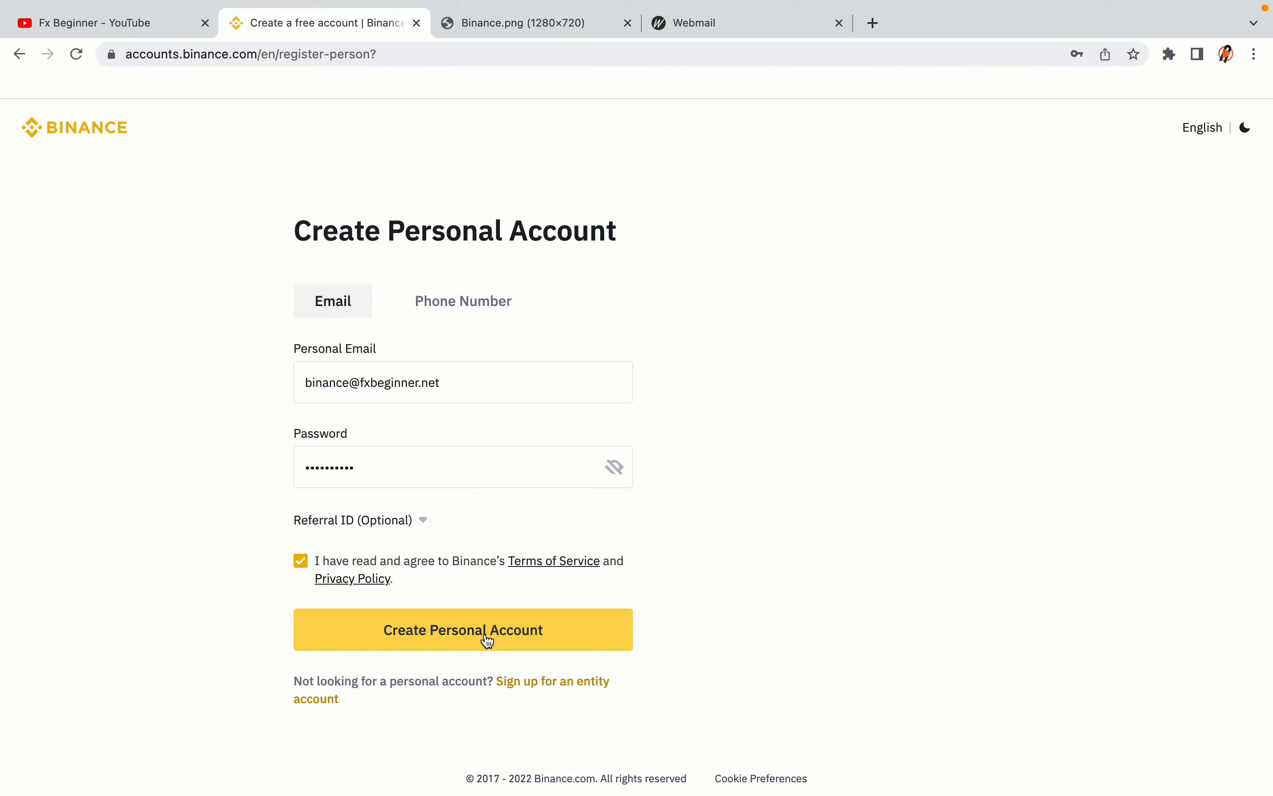
left_click(463, 629)
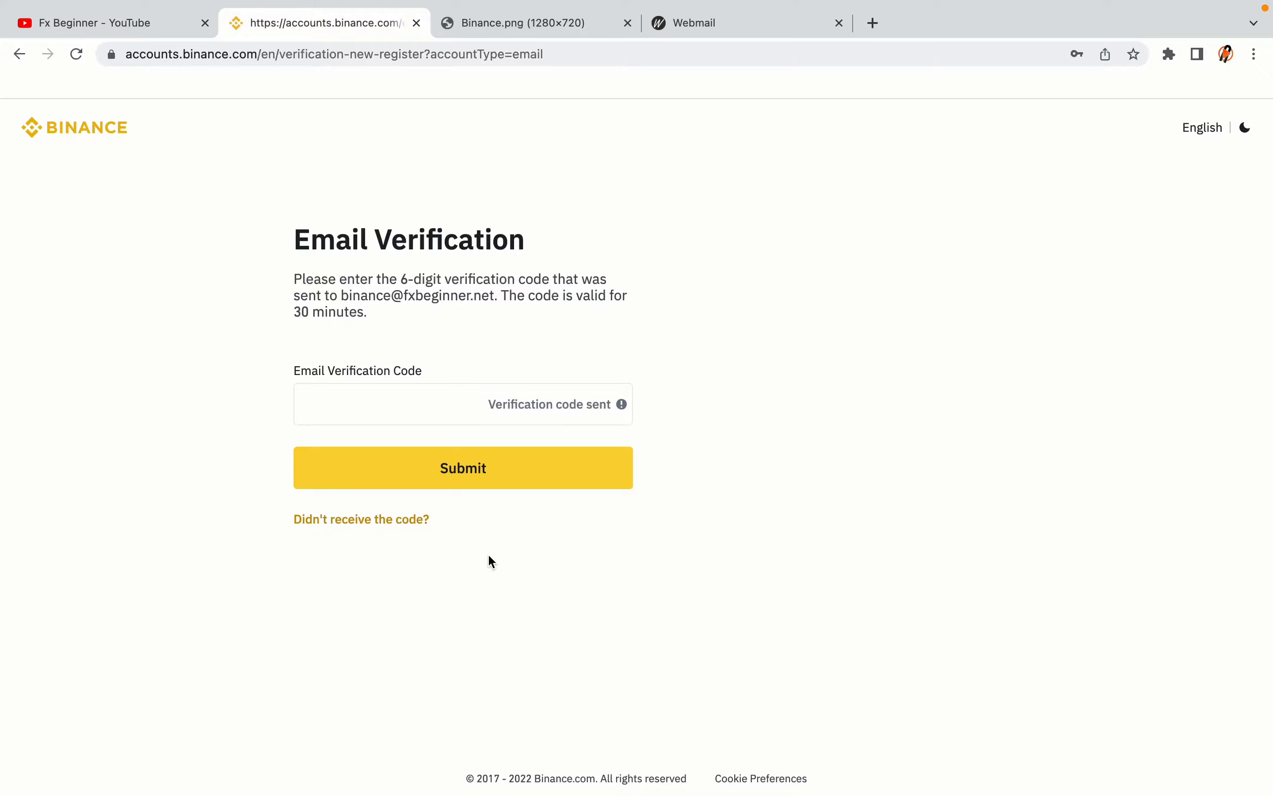
mouse_move(727, 23)
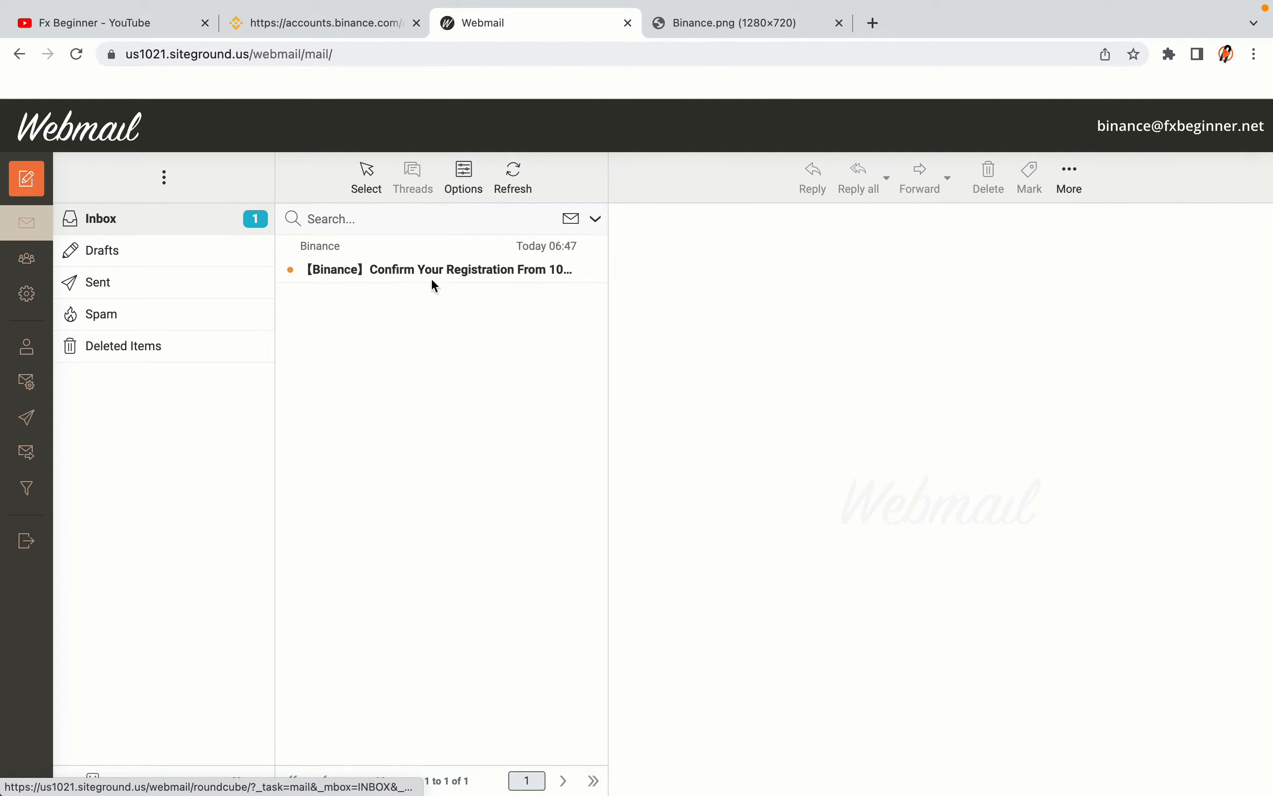
left_click(438, 269)
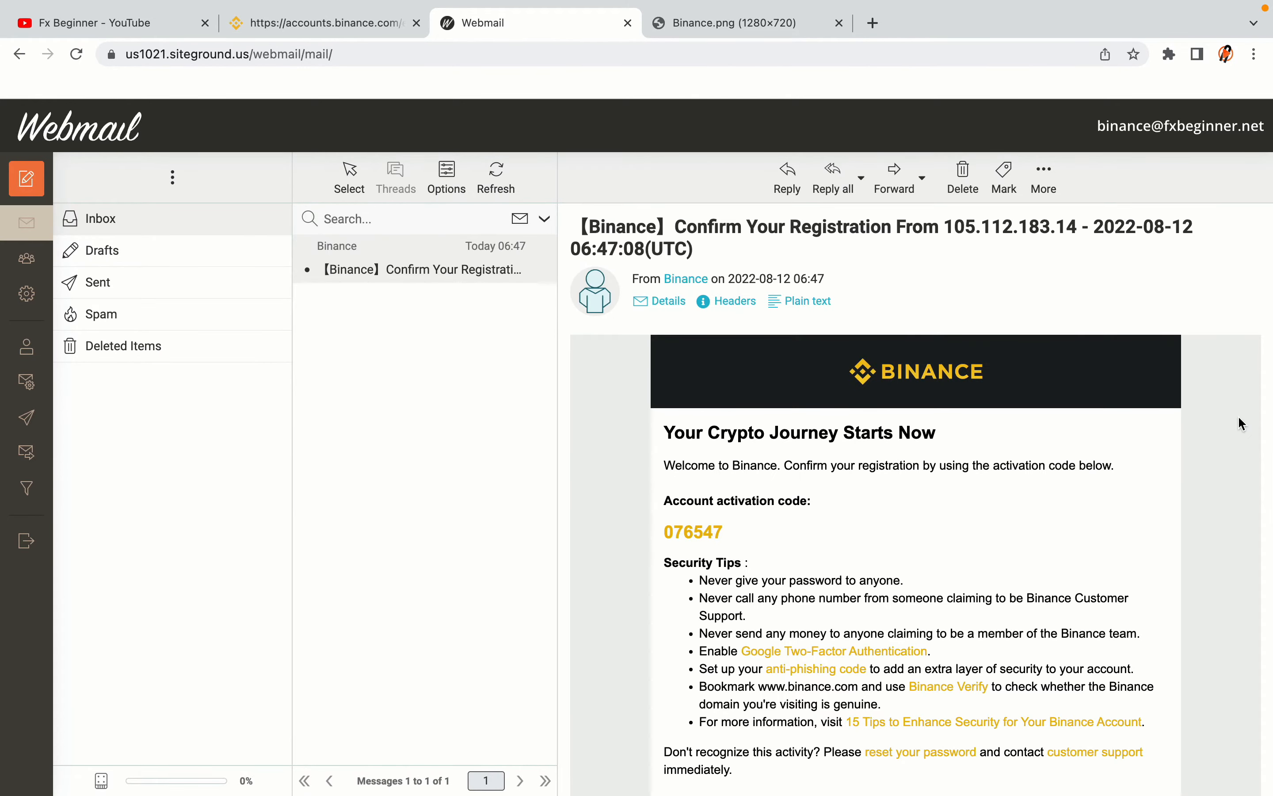
mouse_move(956, 424)
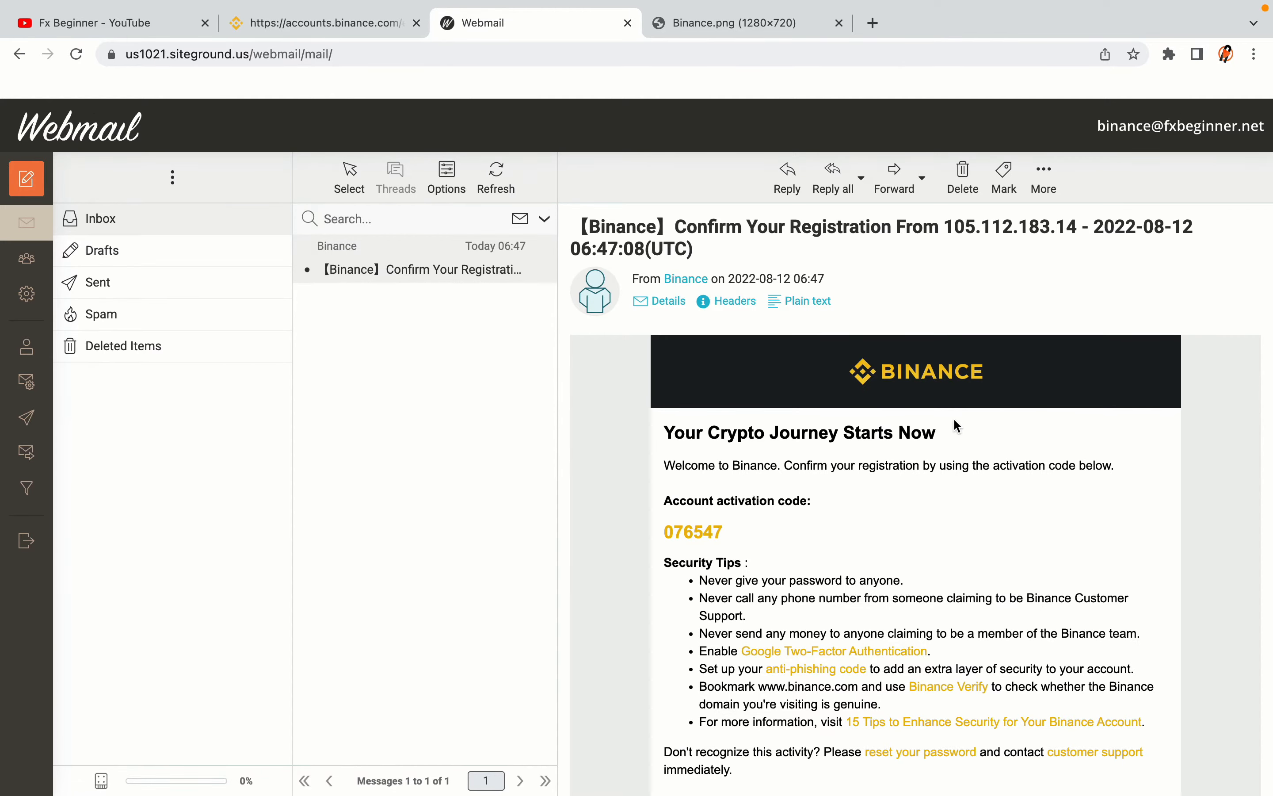
scroll("down", 3)
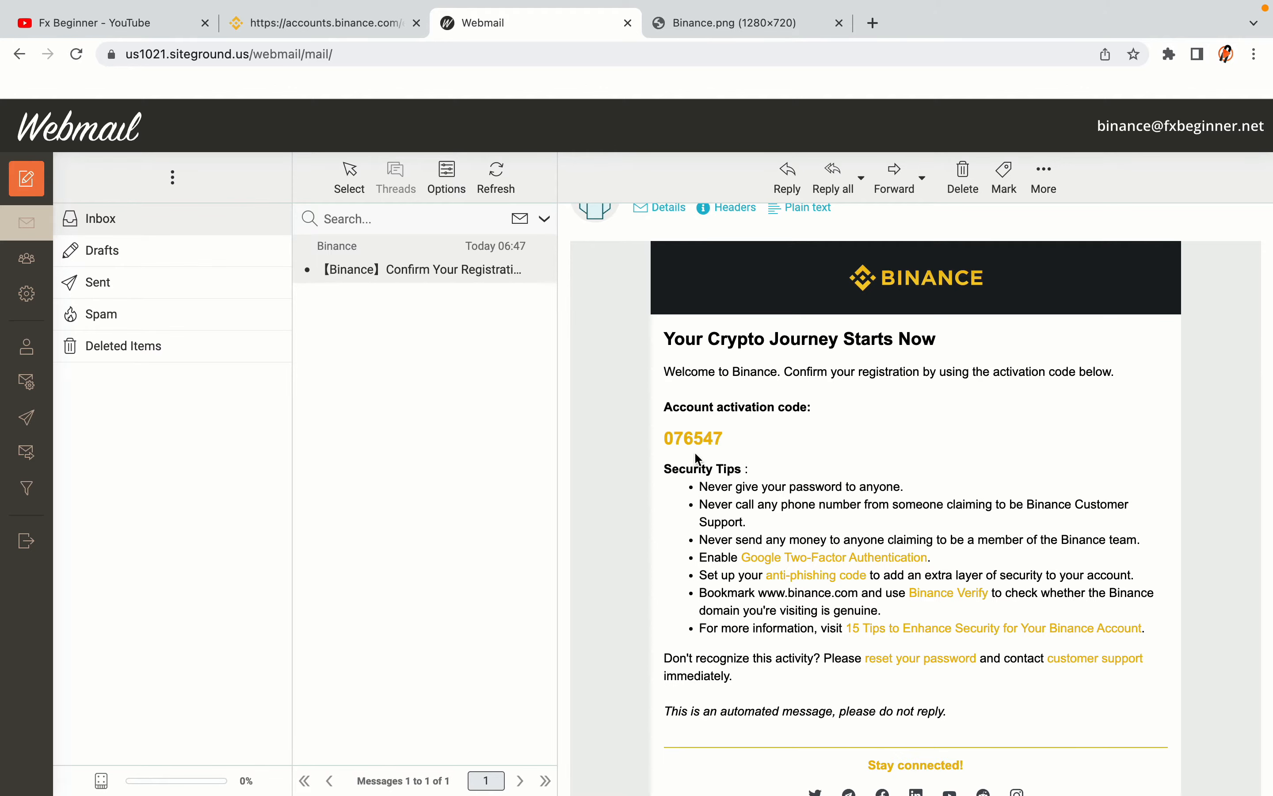
double_click(692, 437)
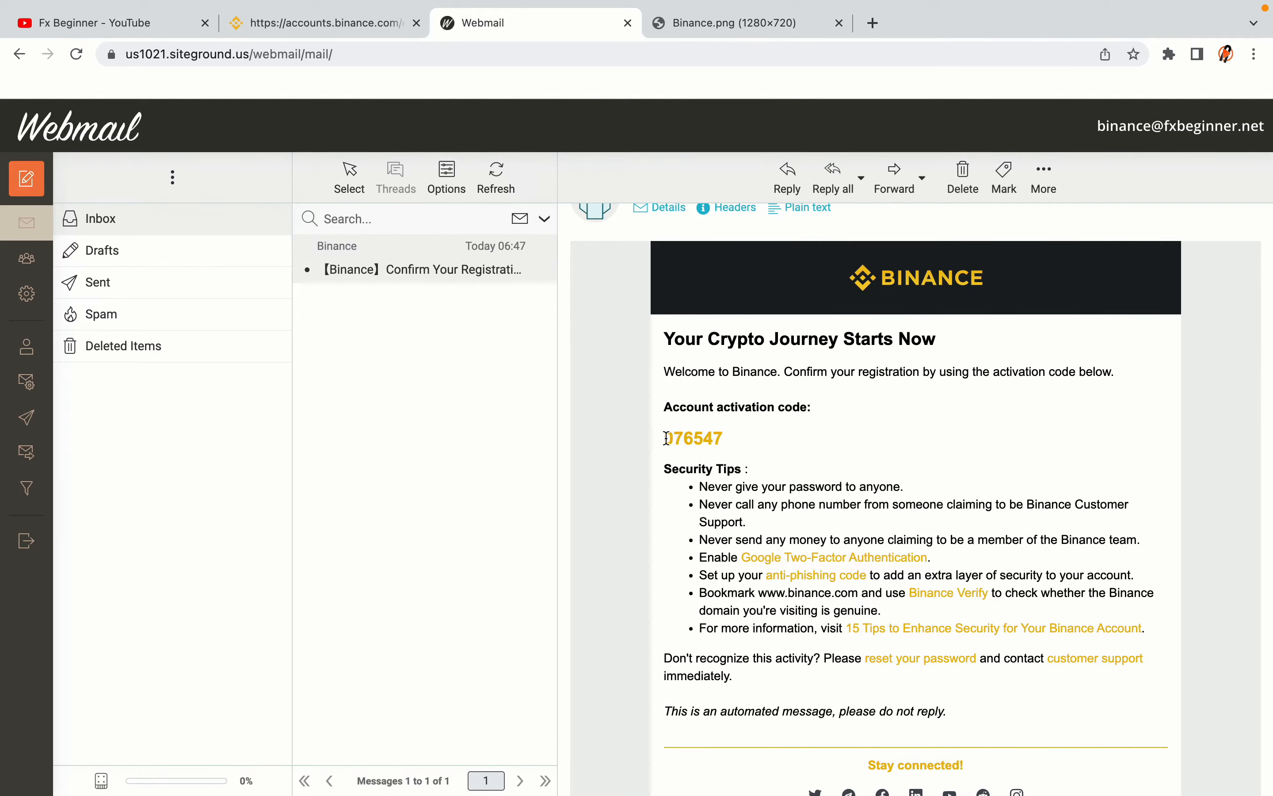
right_click(692, 437)
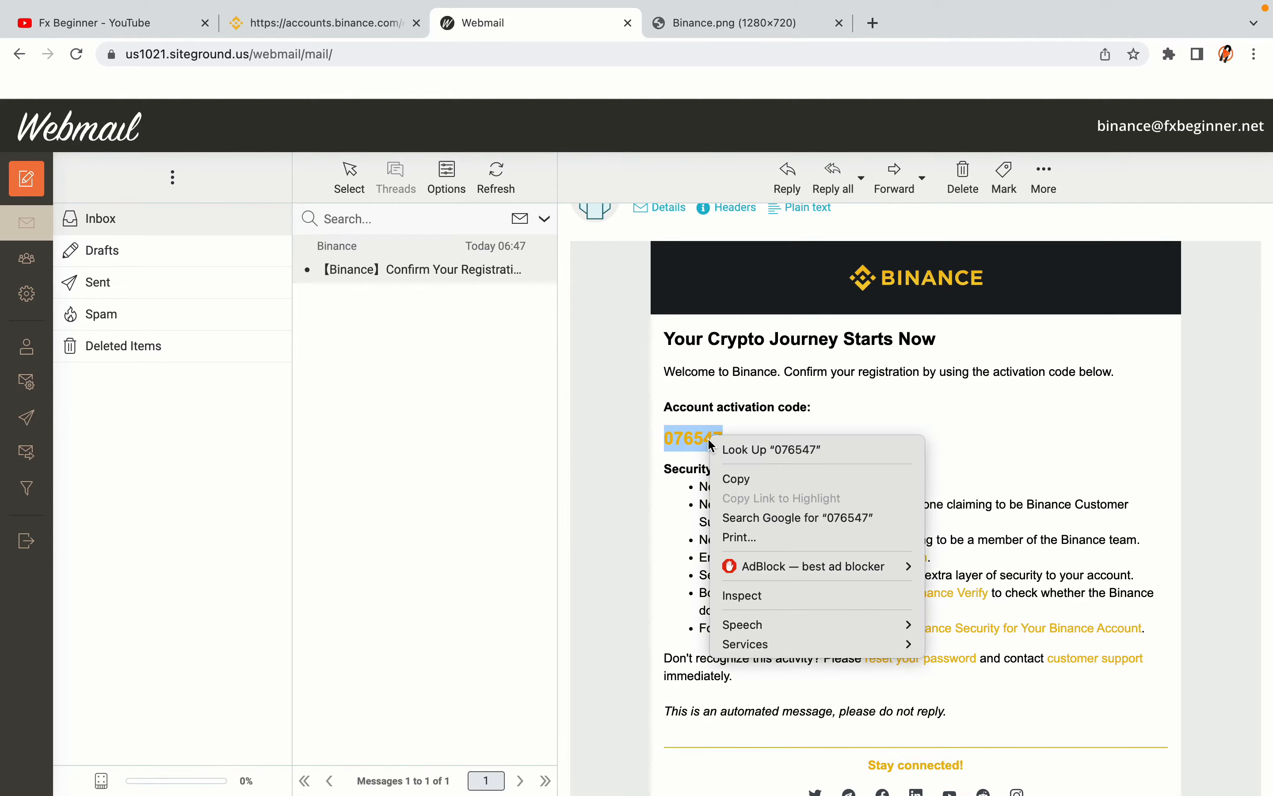
left_click(528, 190)
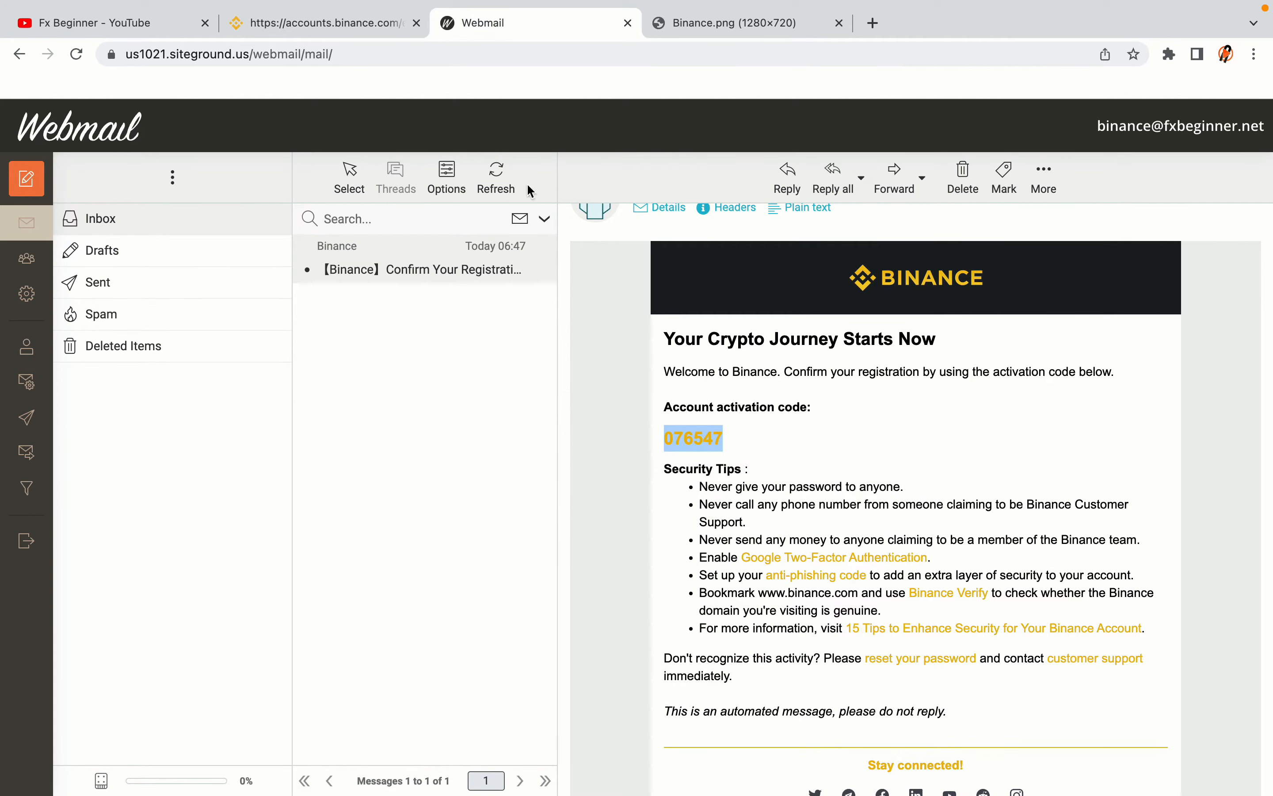
left_click(323, 23)
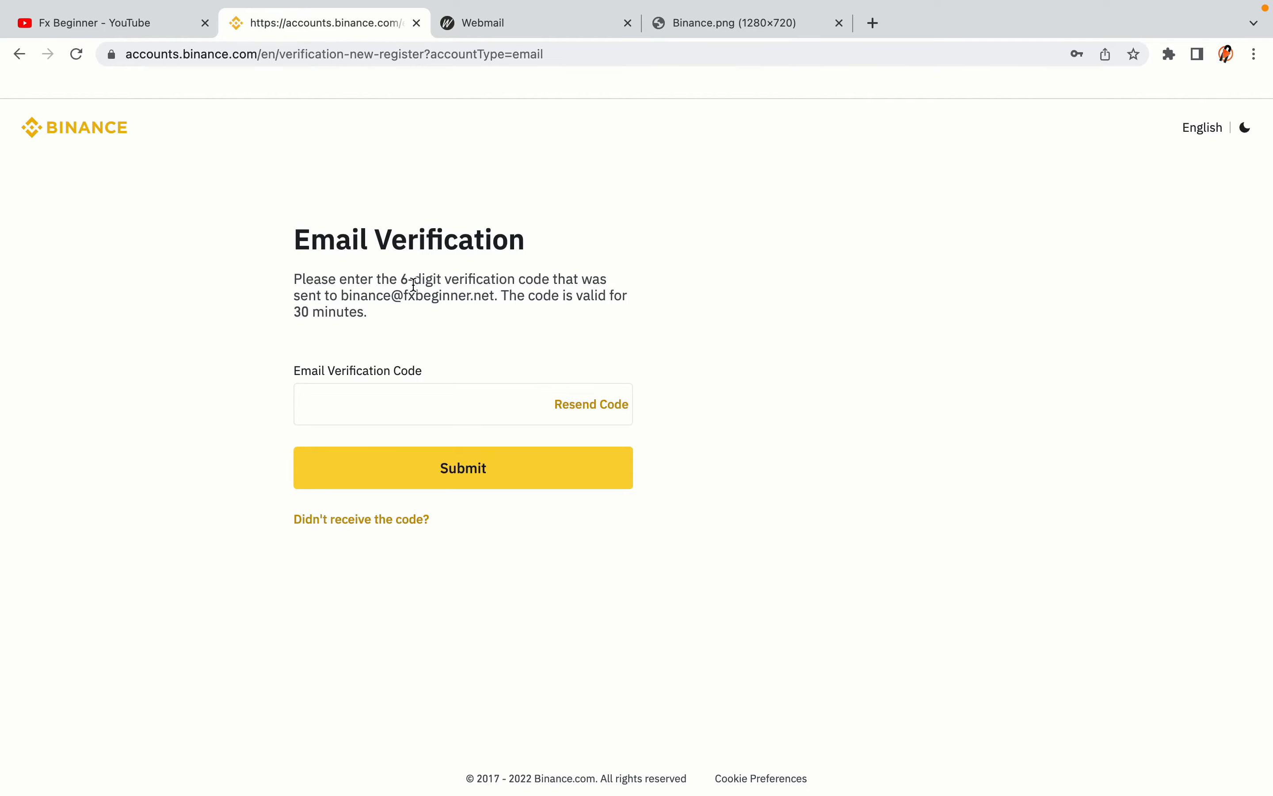
left_click(406, 403)
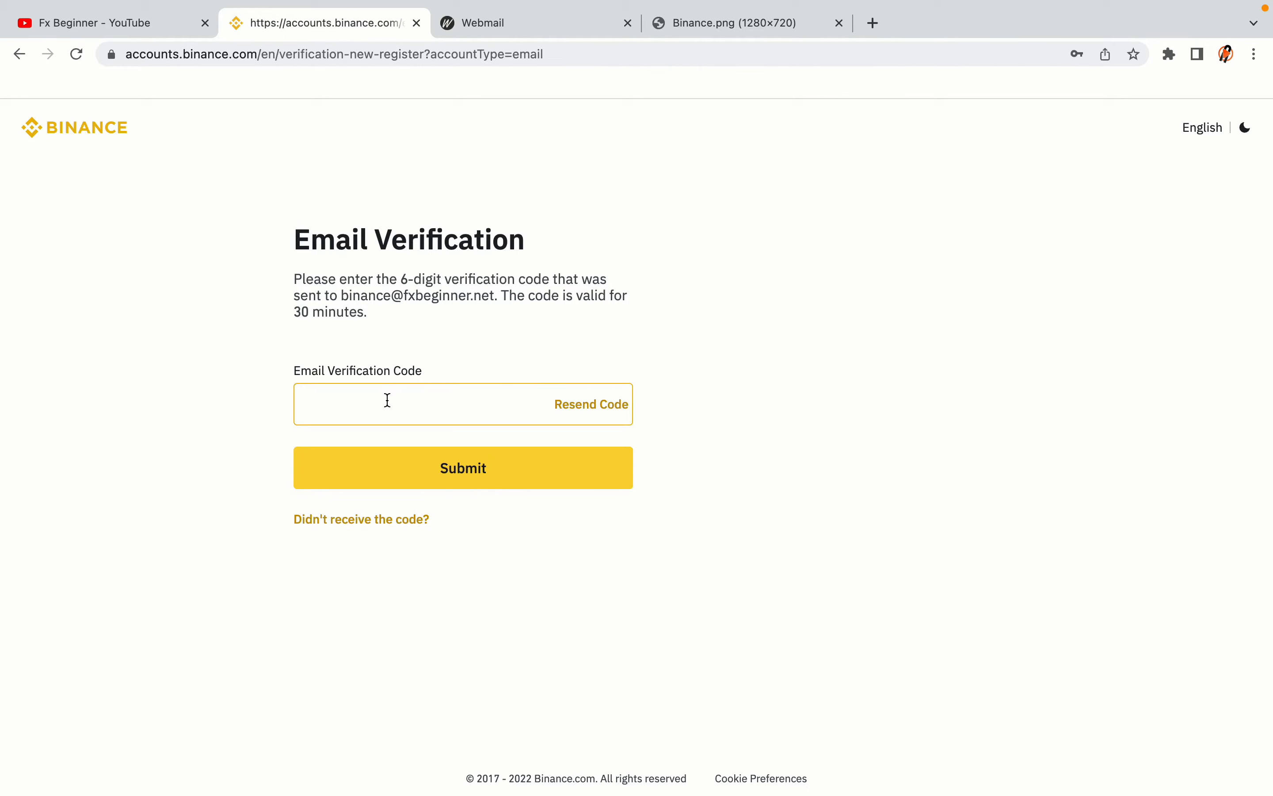
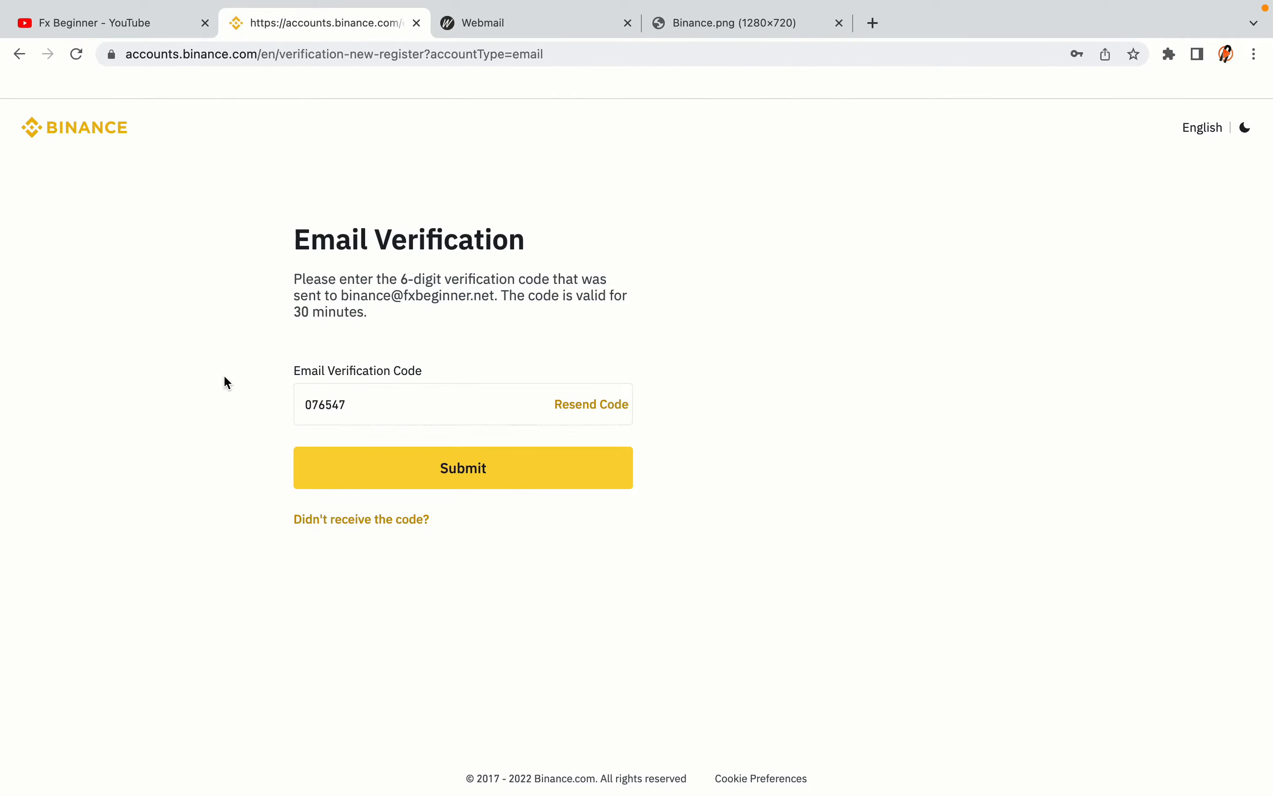
mouse_move(462, 270)
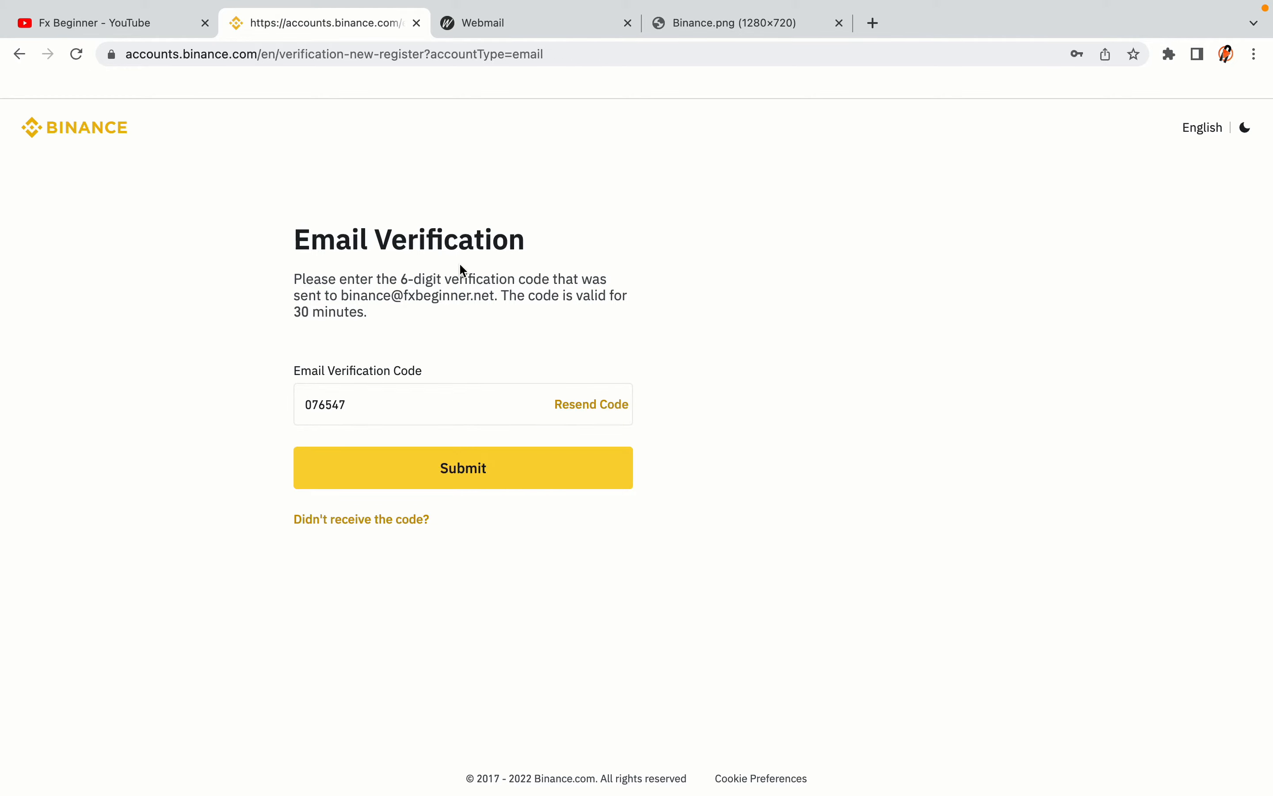
mouse_move(591, 492)
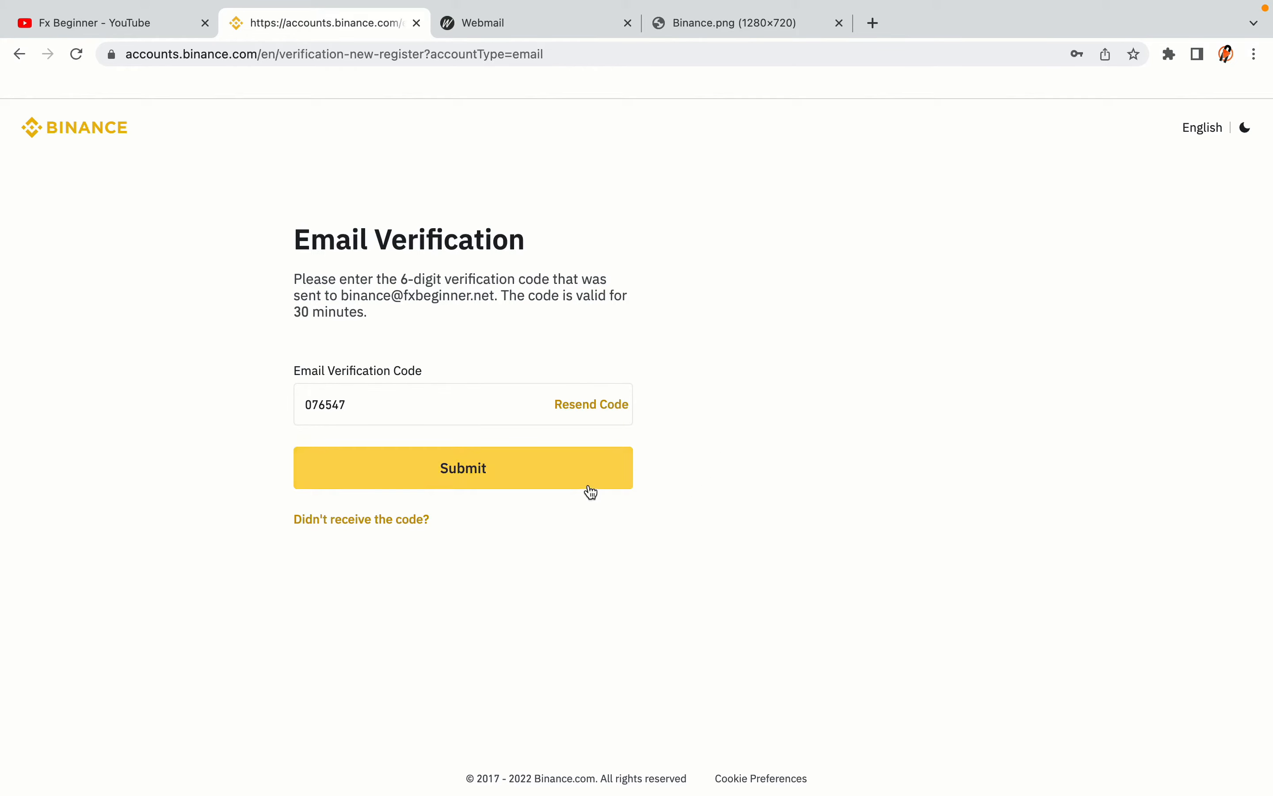
mouse_move(587, 484)
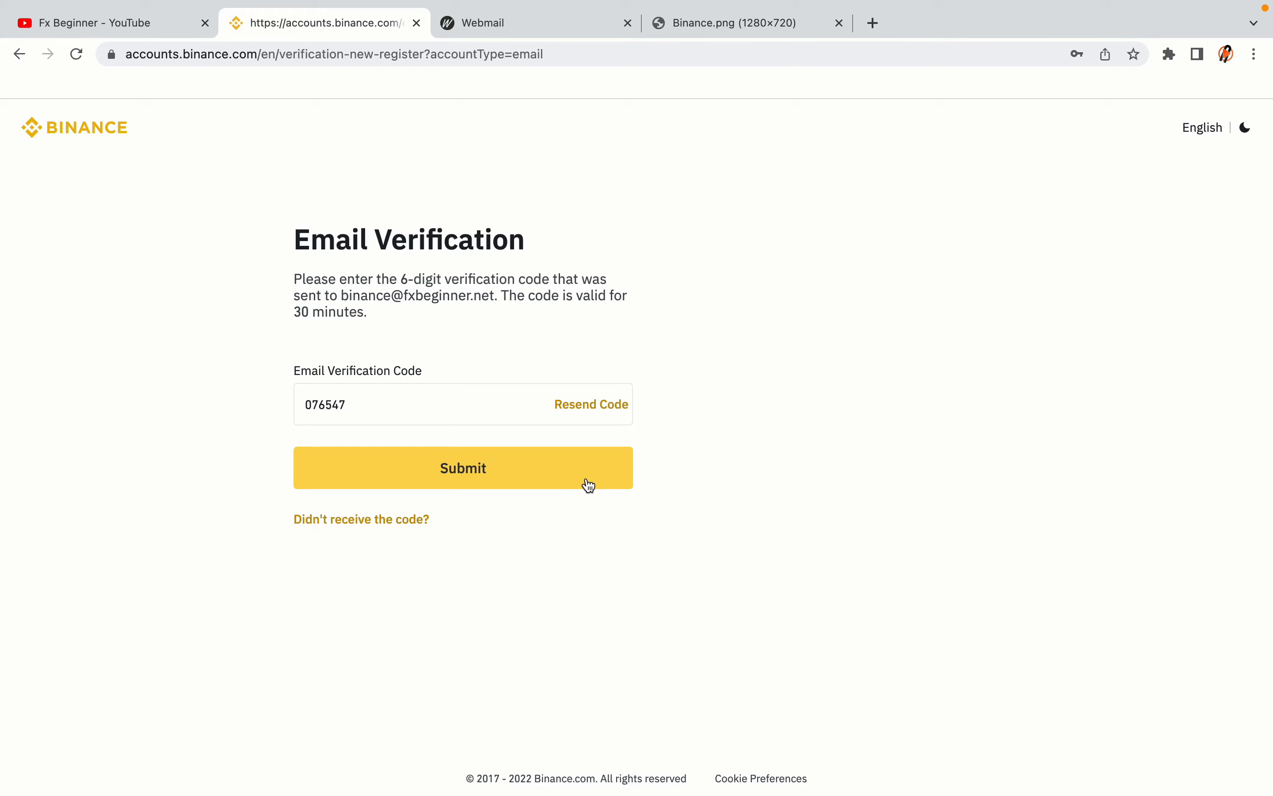
left_click(462, 468)
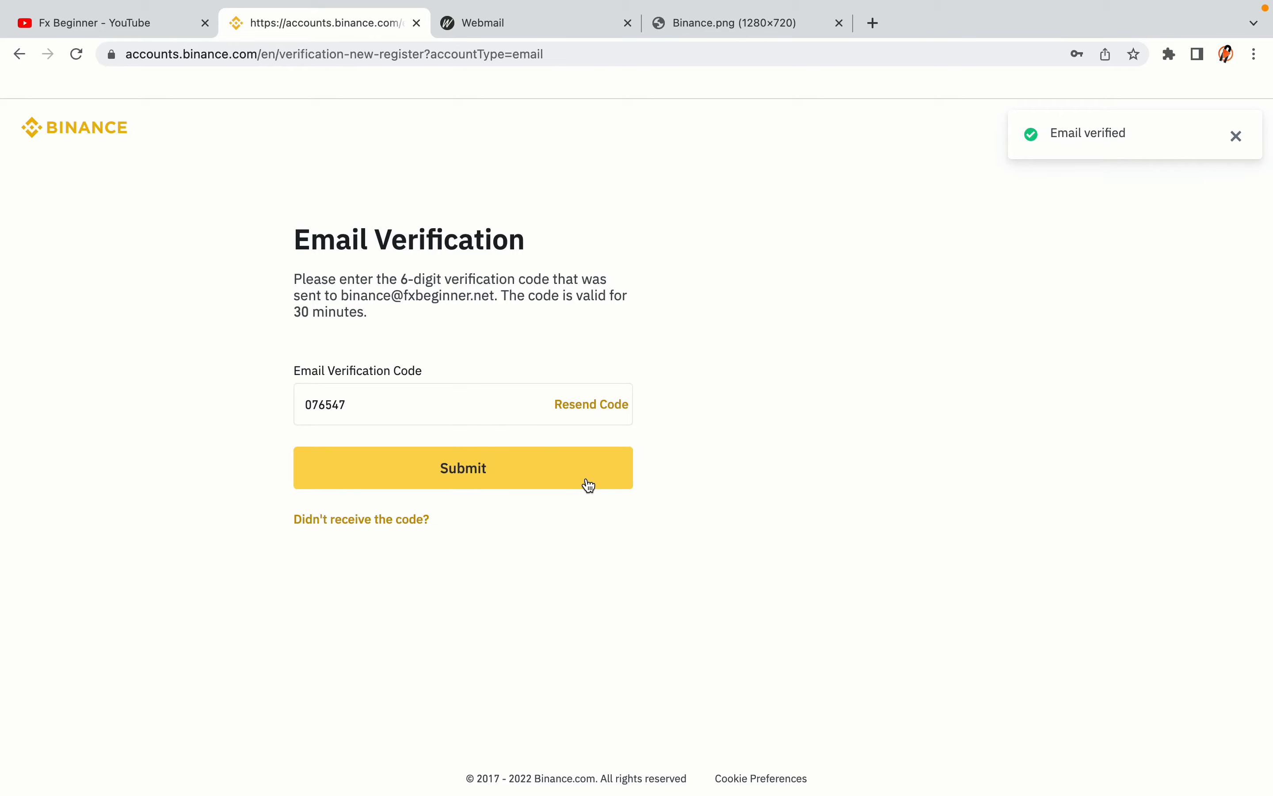
left_click(463, 467)
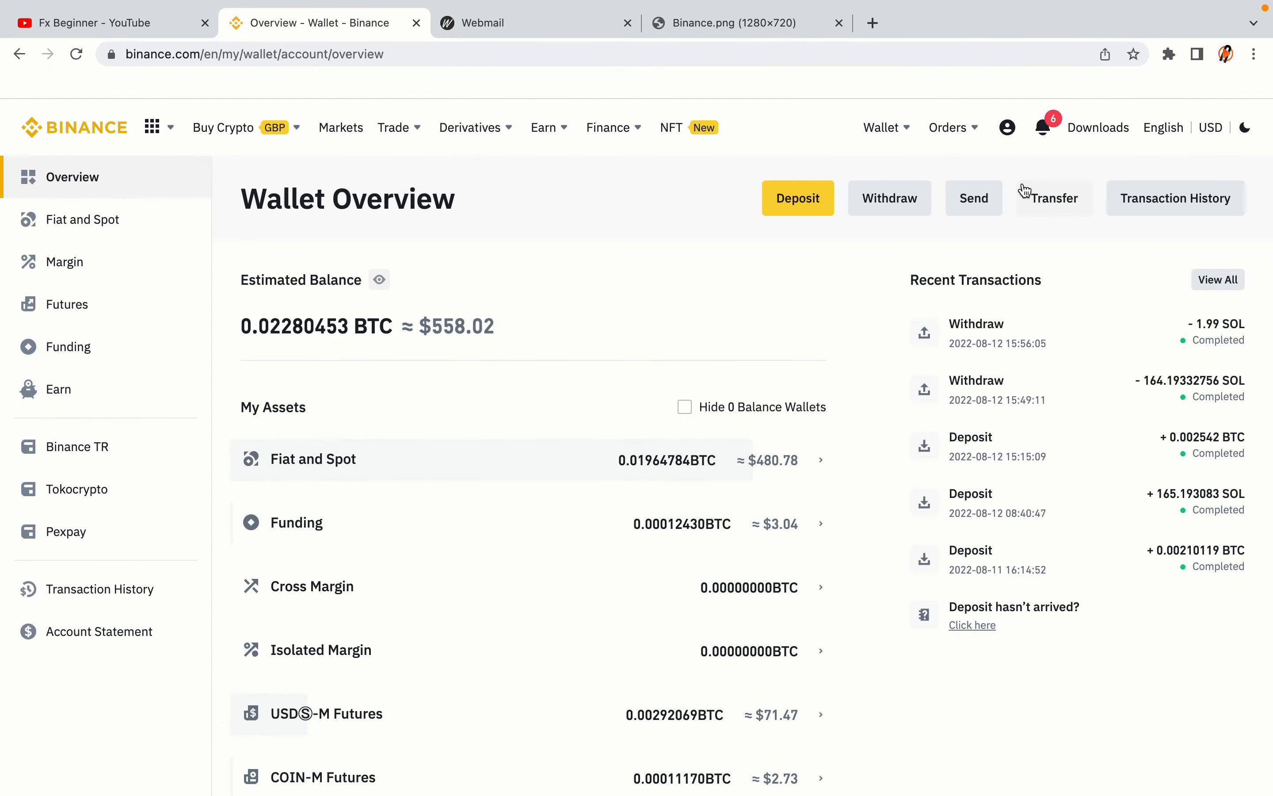
mouse_move(753, 288)
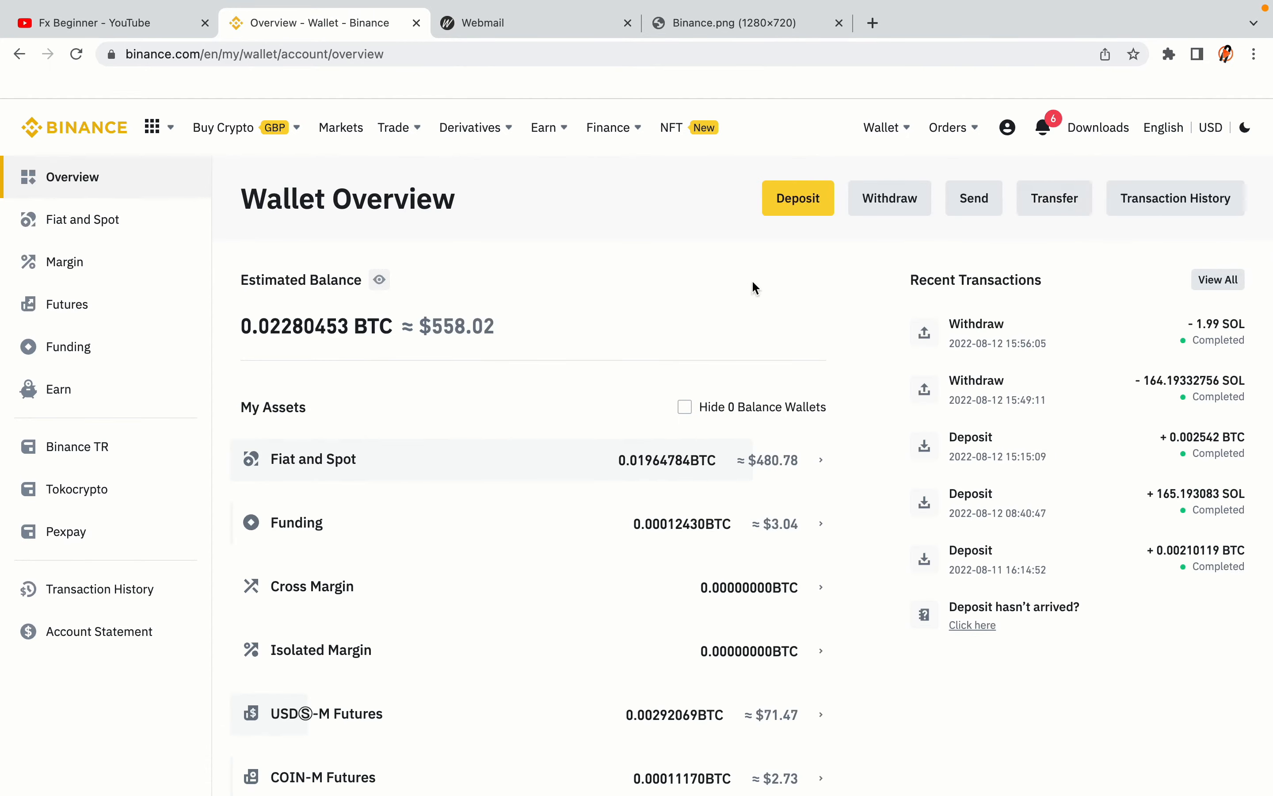
mouse_move(785, 345)
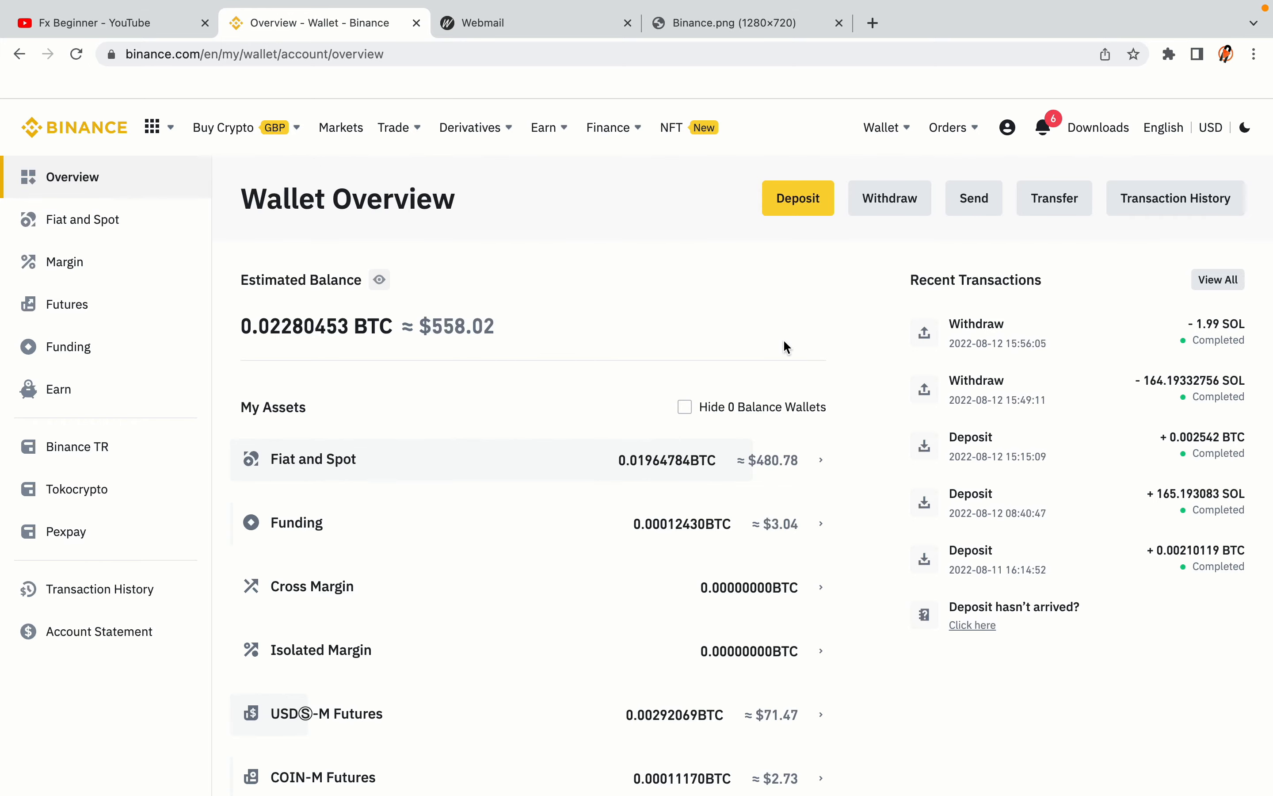
Scroll the Wallet Overview through My Assets and the NFT section, then back up.
scroll("down", 3)
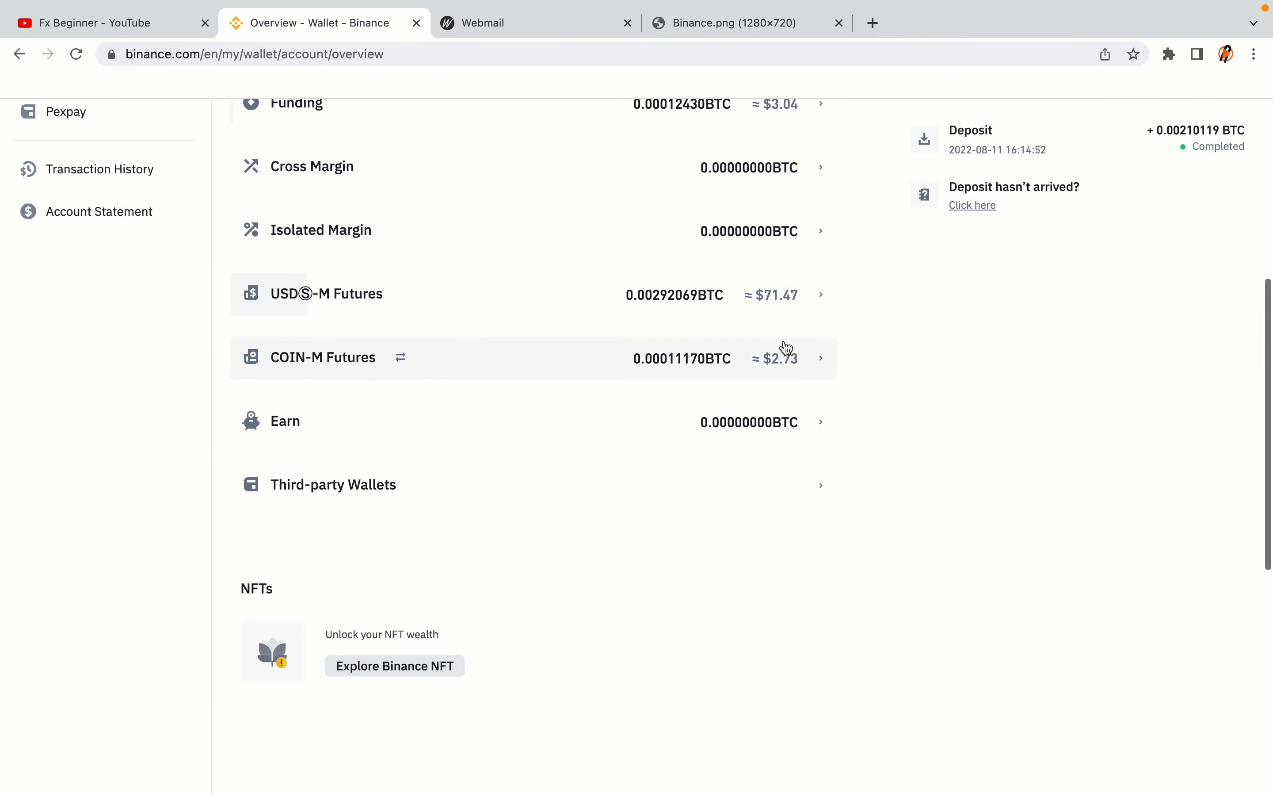
scroll("up", 3)
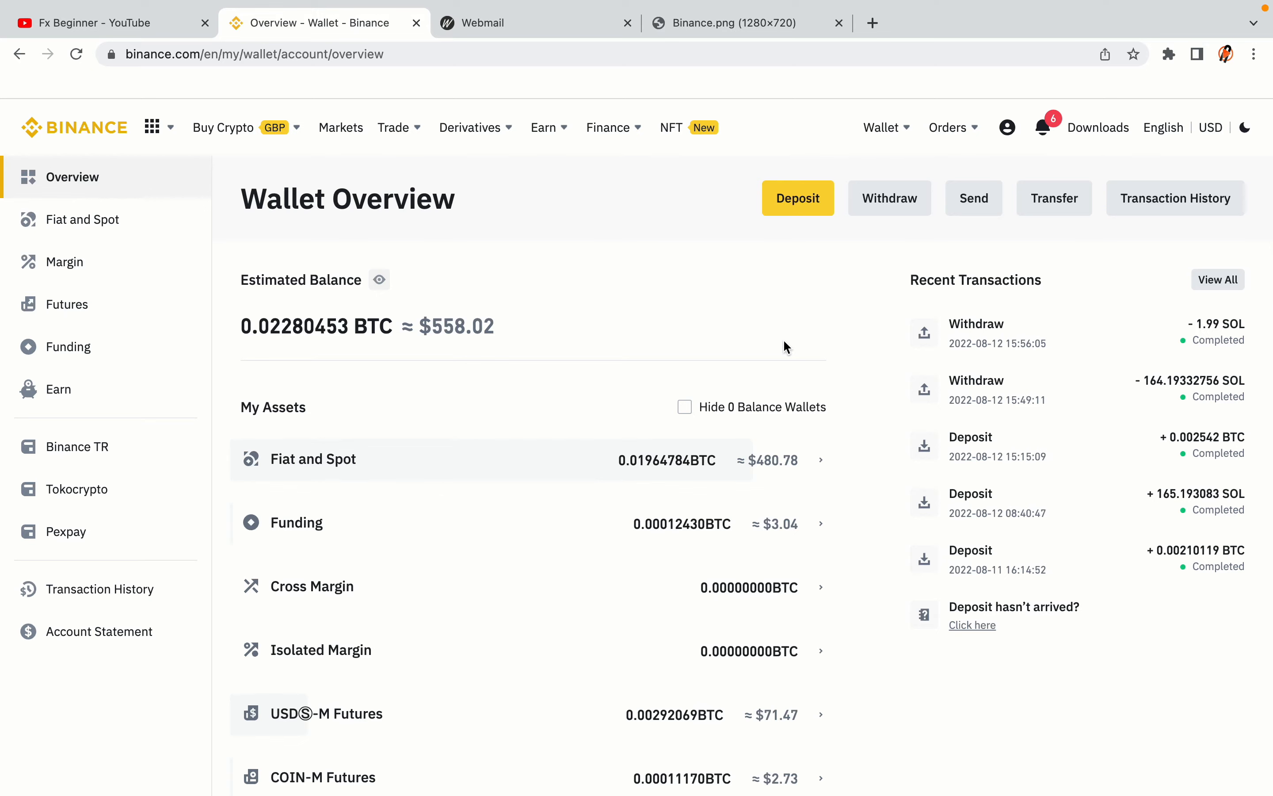
mouse_move(634, 265)
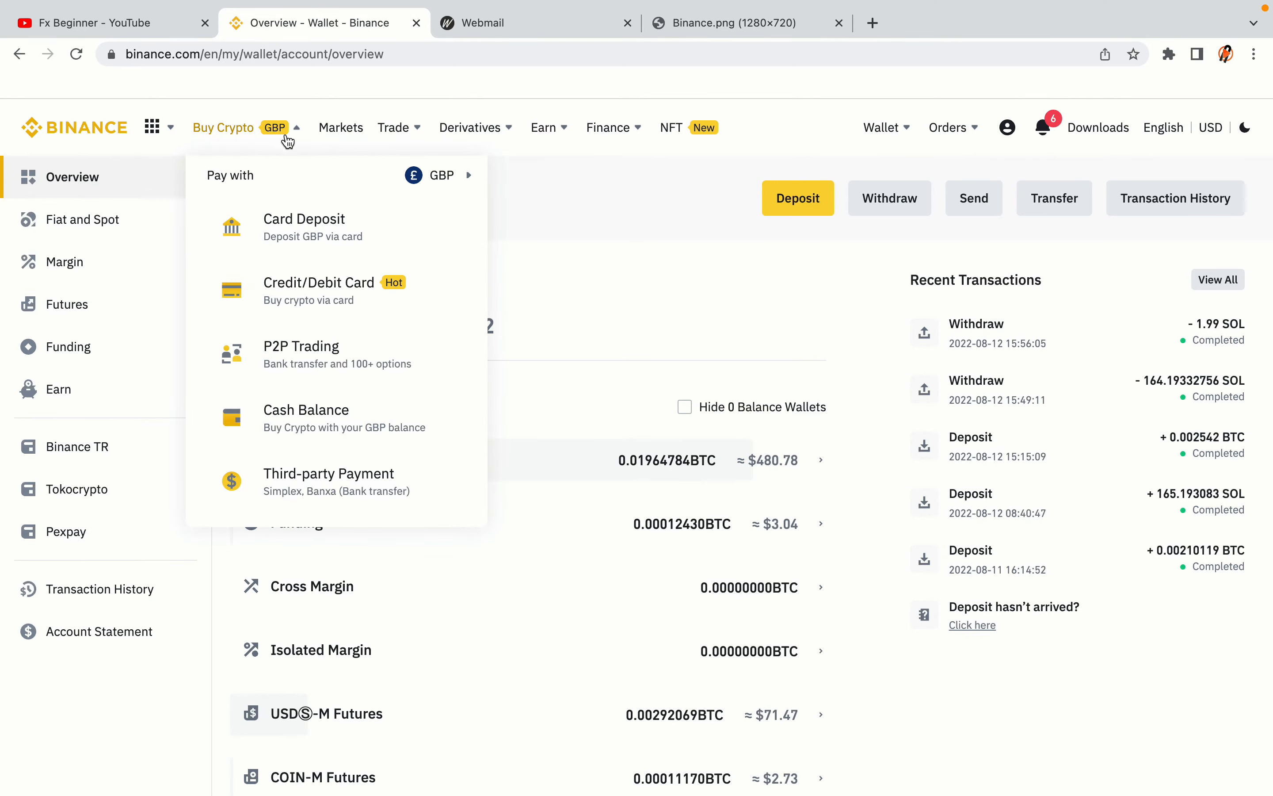
mouse_move(317, 226)
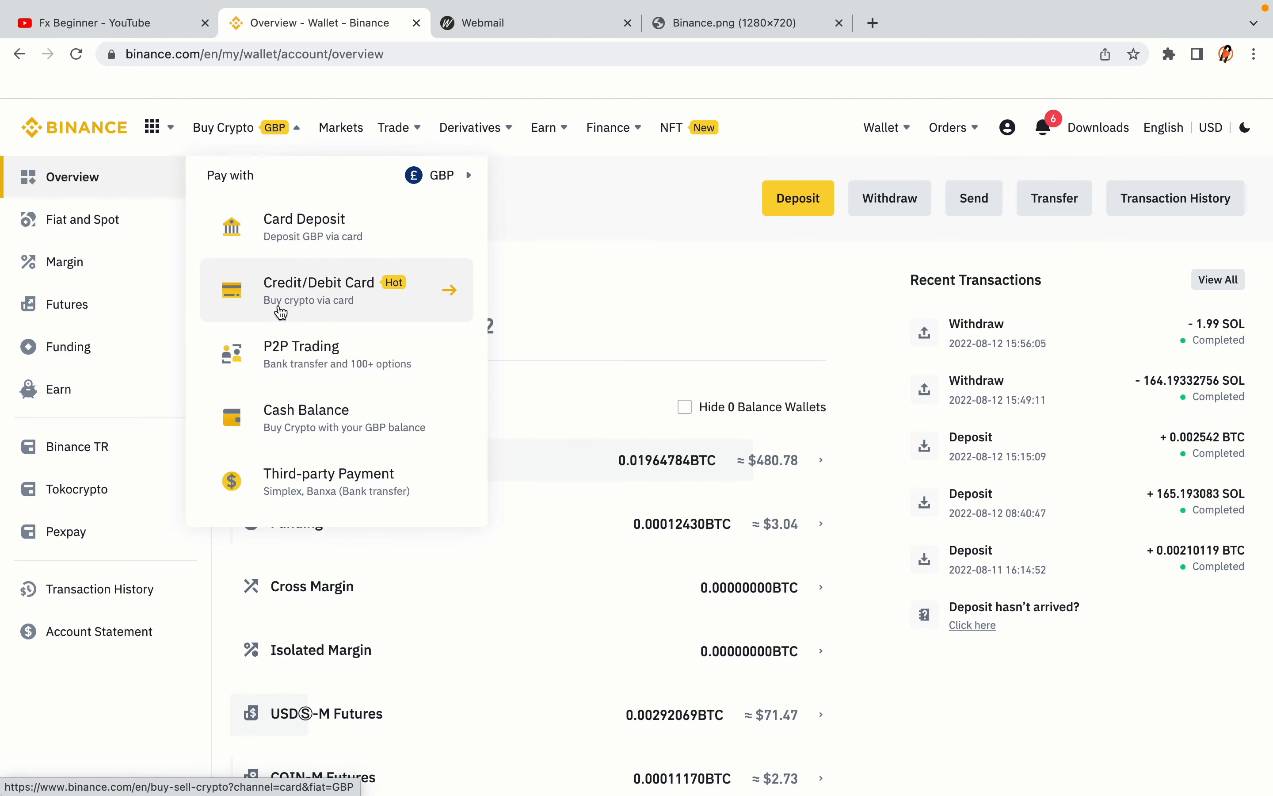
mouse_move(327, 295)
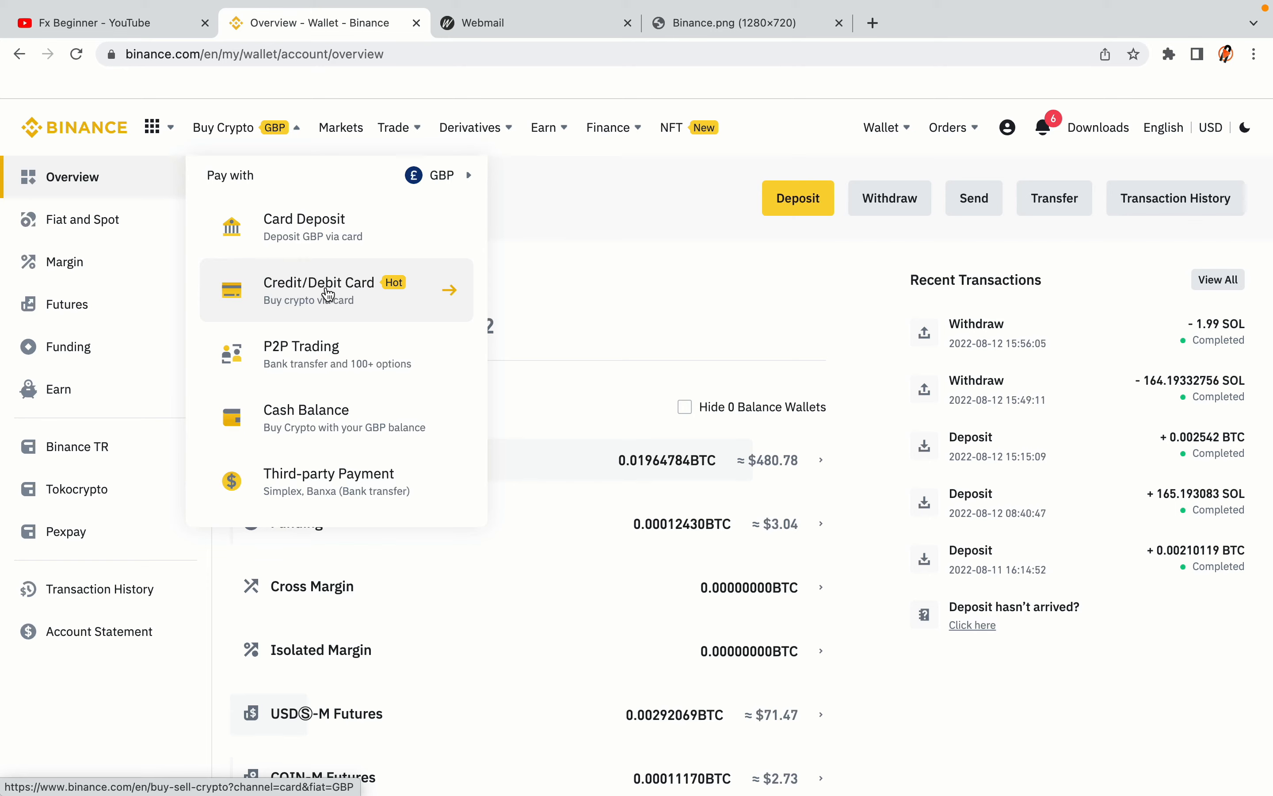
Choose Spot from the Trade menu to go to the Spot trading page.
left_click(394, 128)
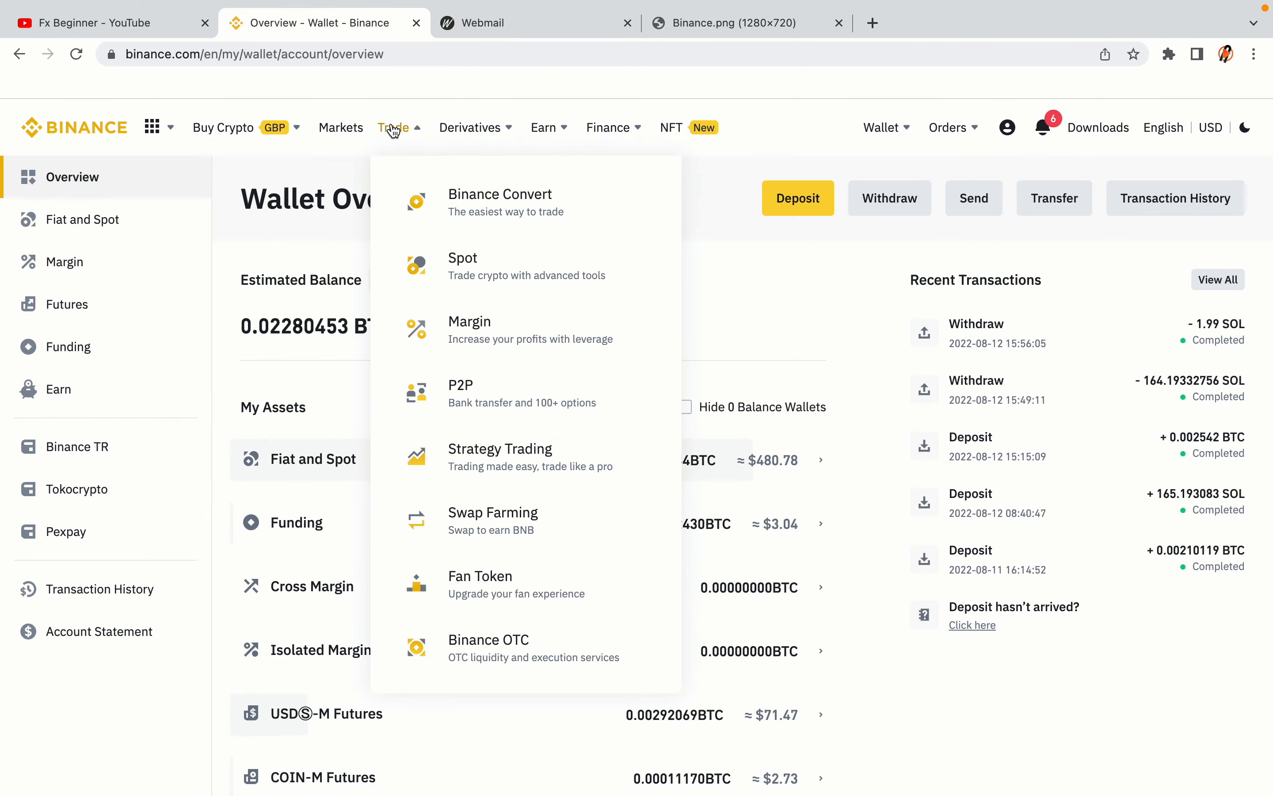
mouse_move(397, 141)
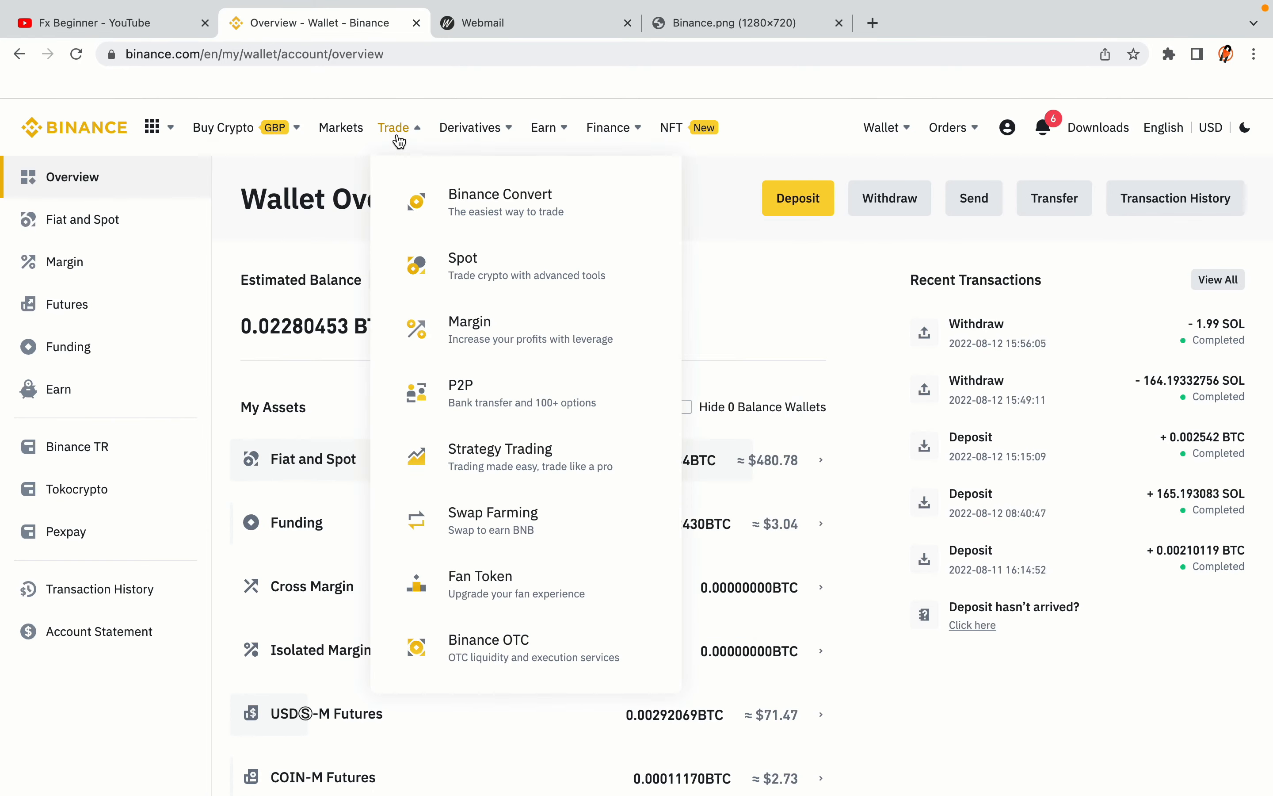
mouse_move(467, 265)
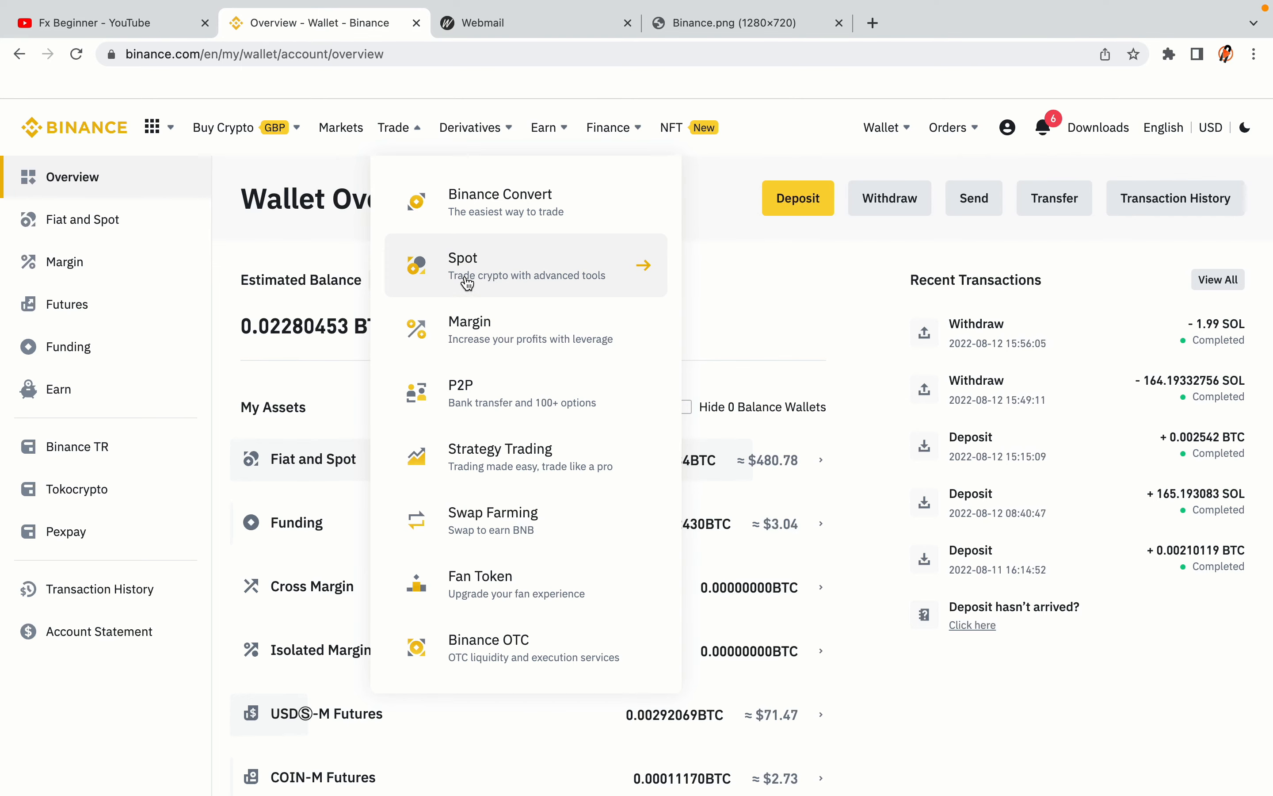
mouse_move(465, 266)
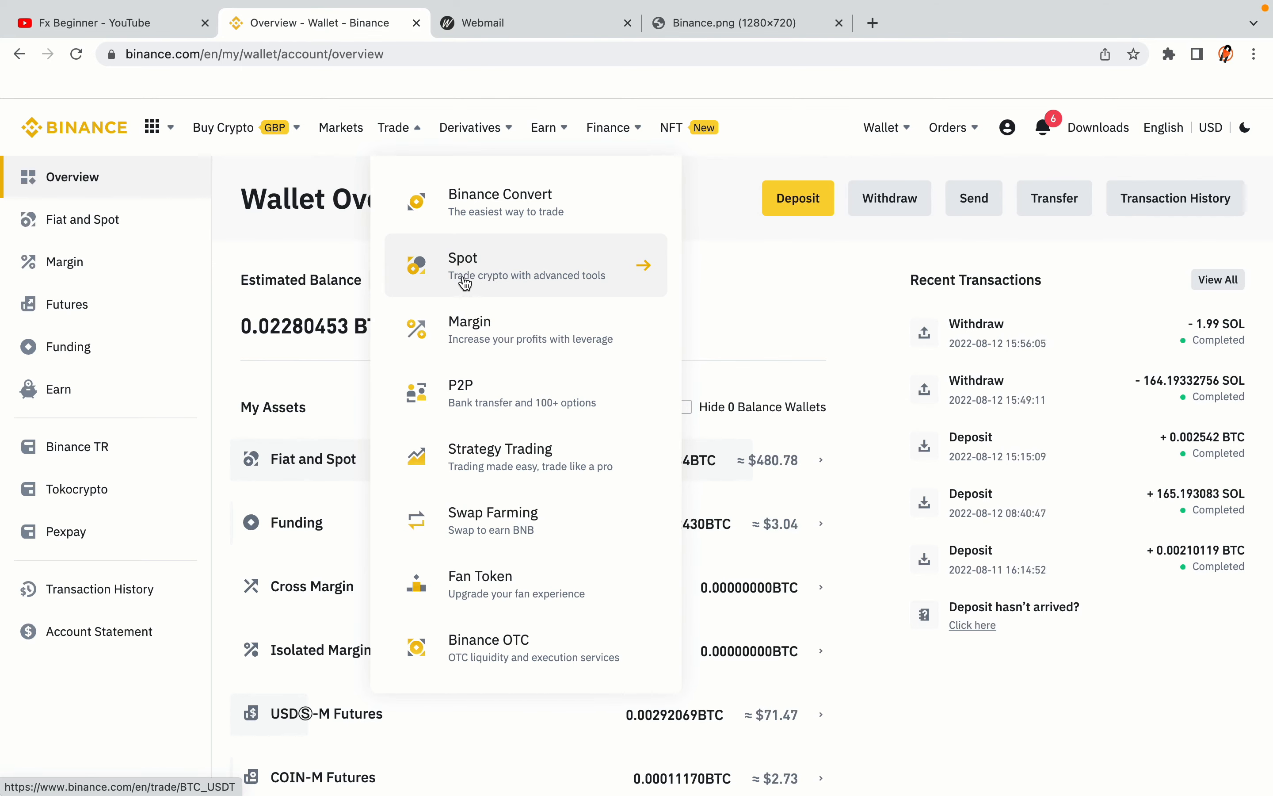
left_click(462, 266)
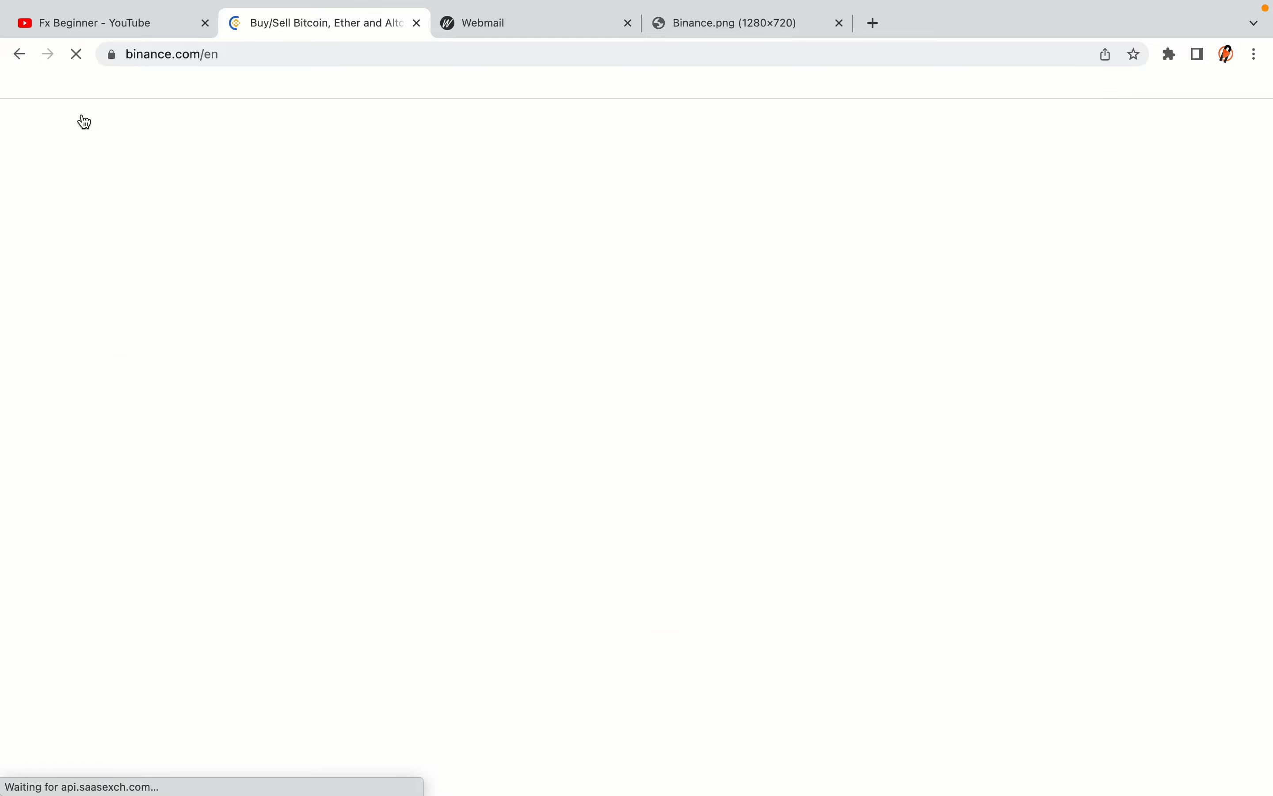